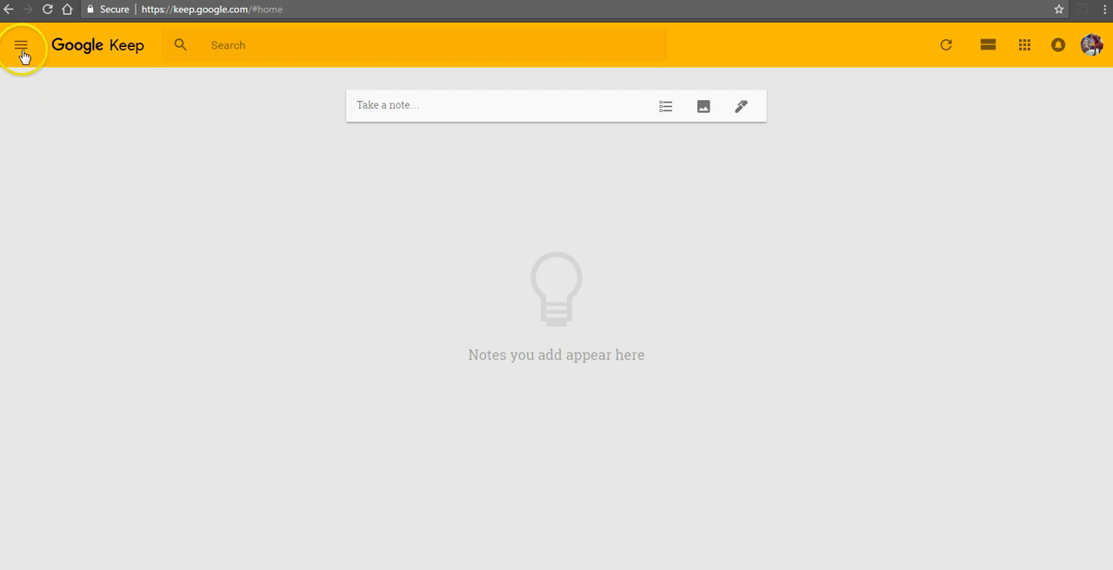
mouse_move(32, 79)
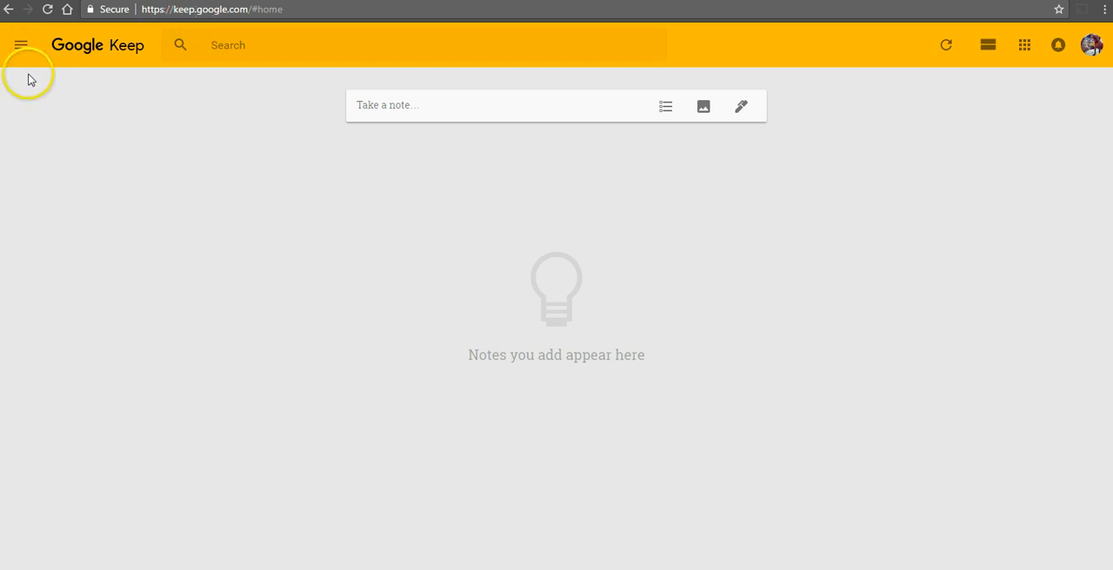
Step: Open the navigation drawer and go to the empty Reminders section
click(21, 44)
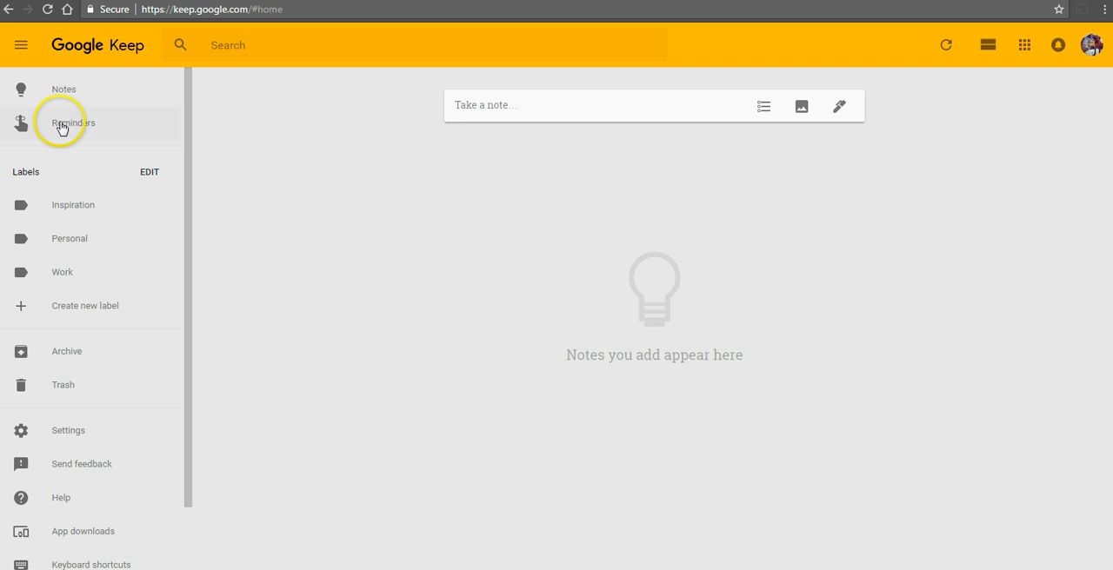
click(72, 122)
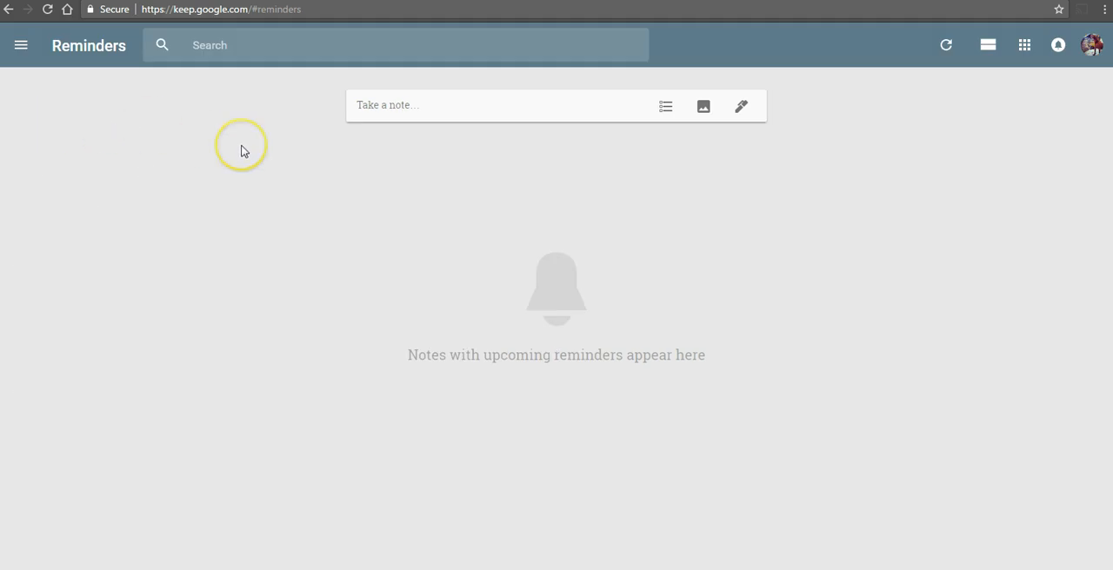
Step: Draft a new reminder note titled 'Push ups' with the body 'Do 10 push ups now.'
click(495, 105)
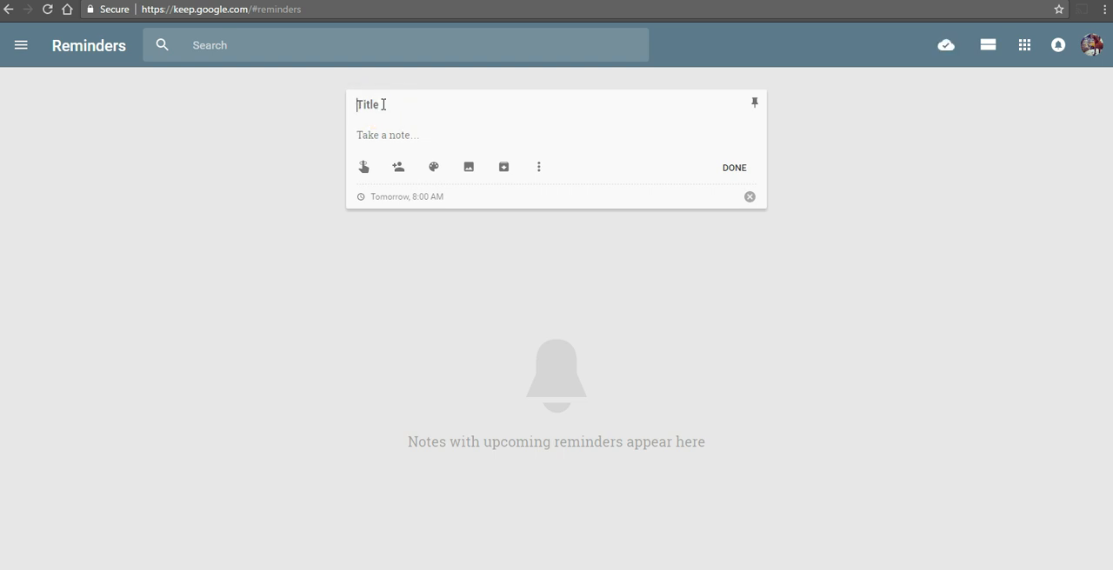
text(Push)
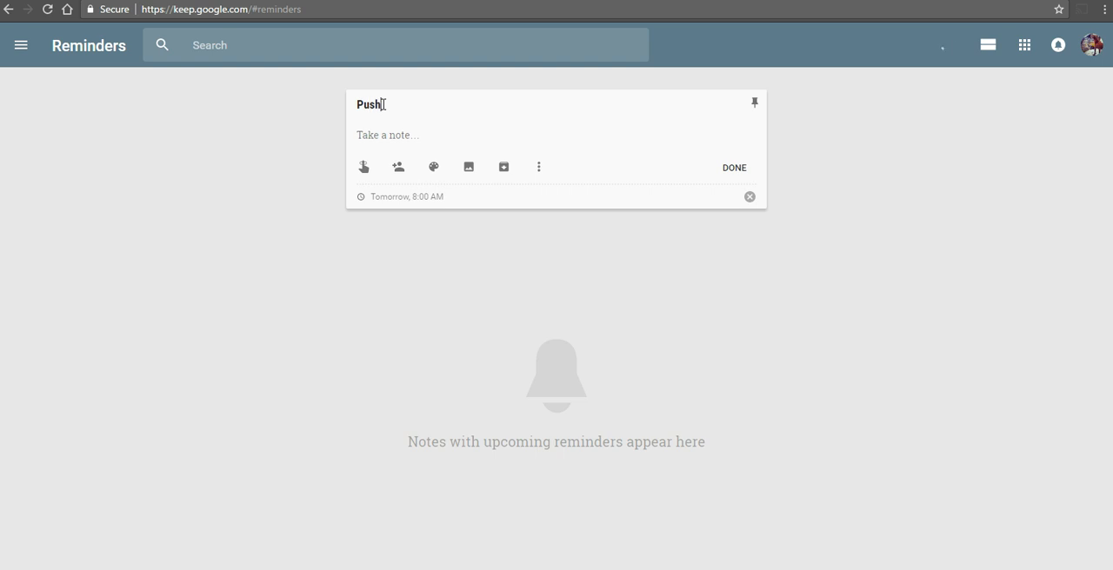
text(i)
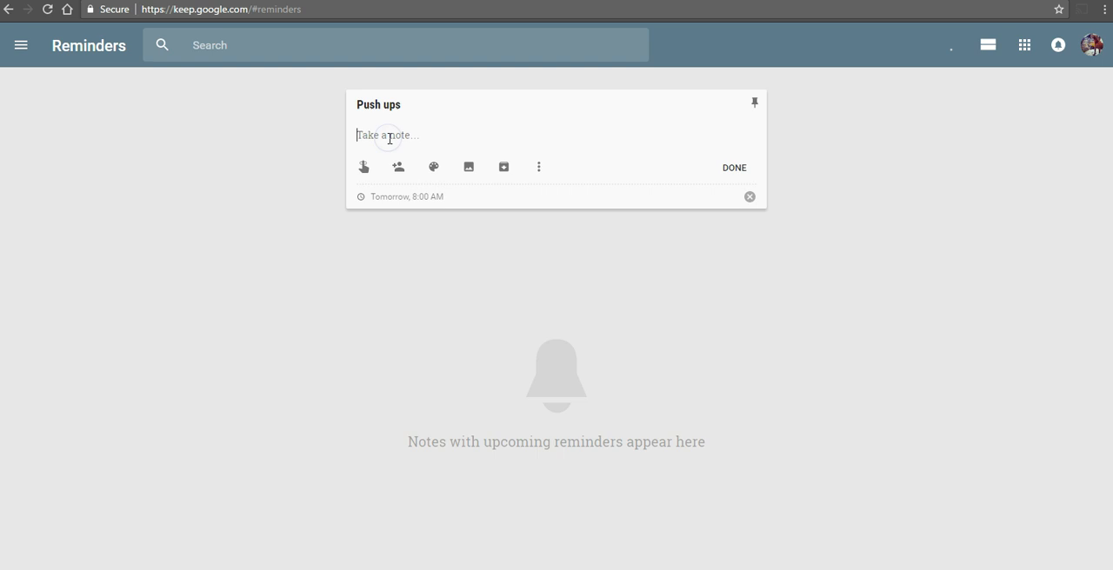
text(Do)
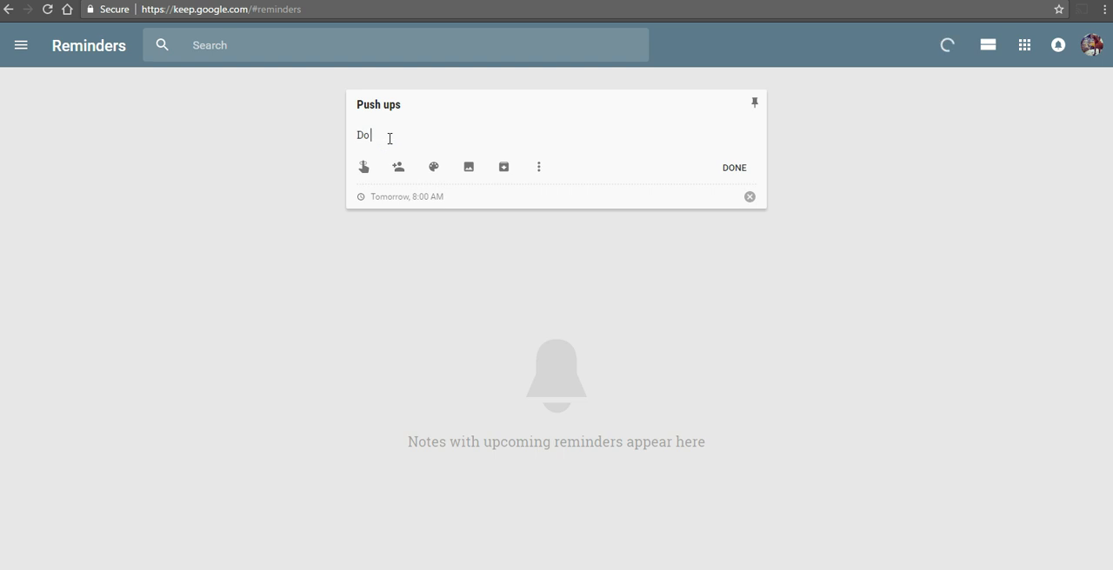
text(10)
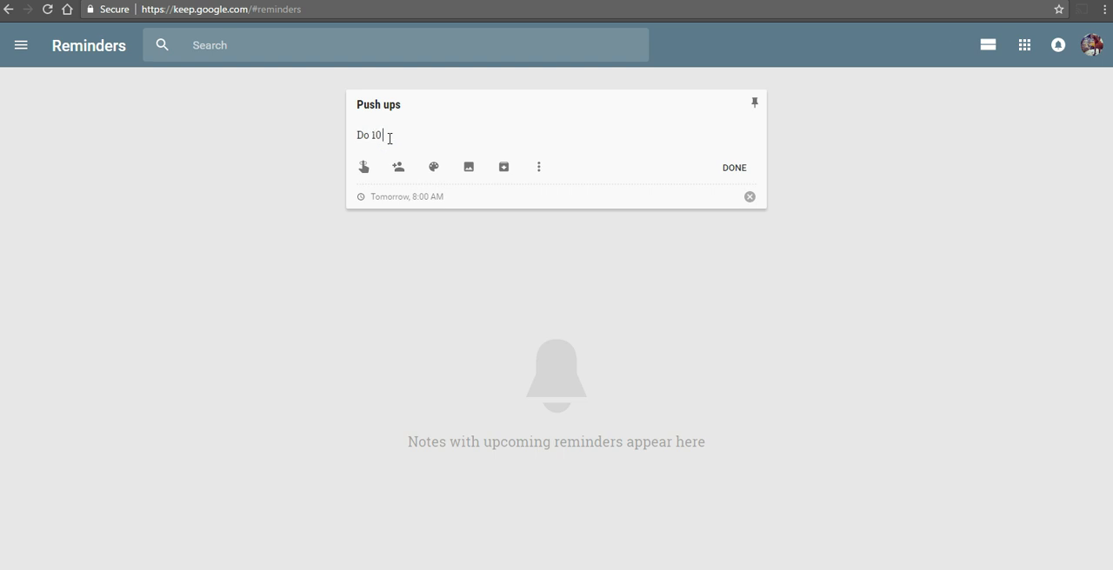
text(push ups)
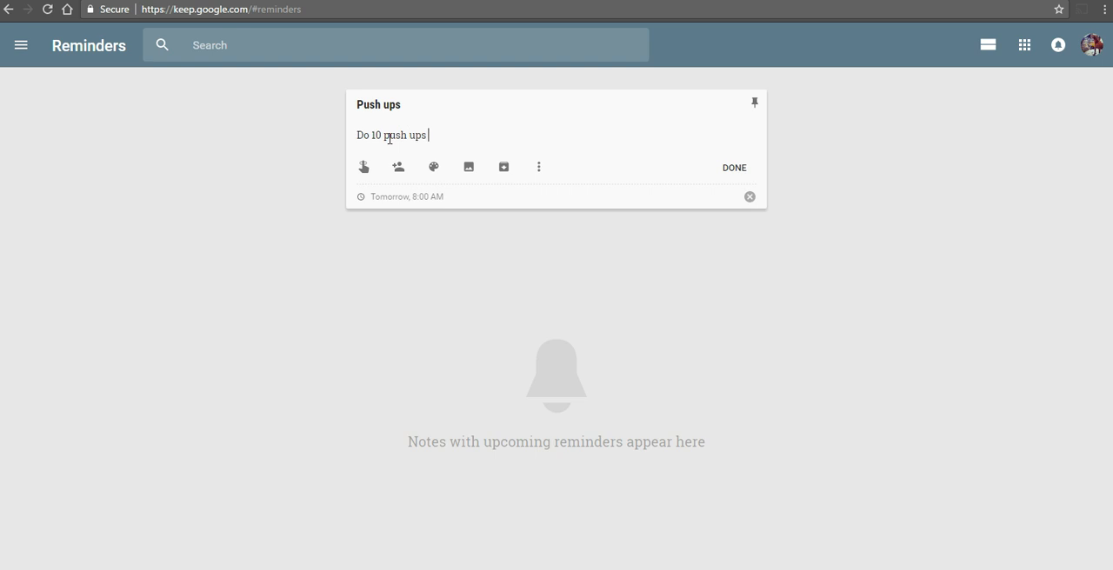
text(now.)
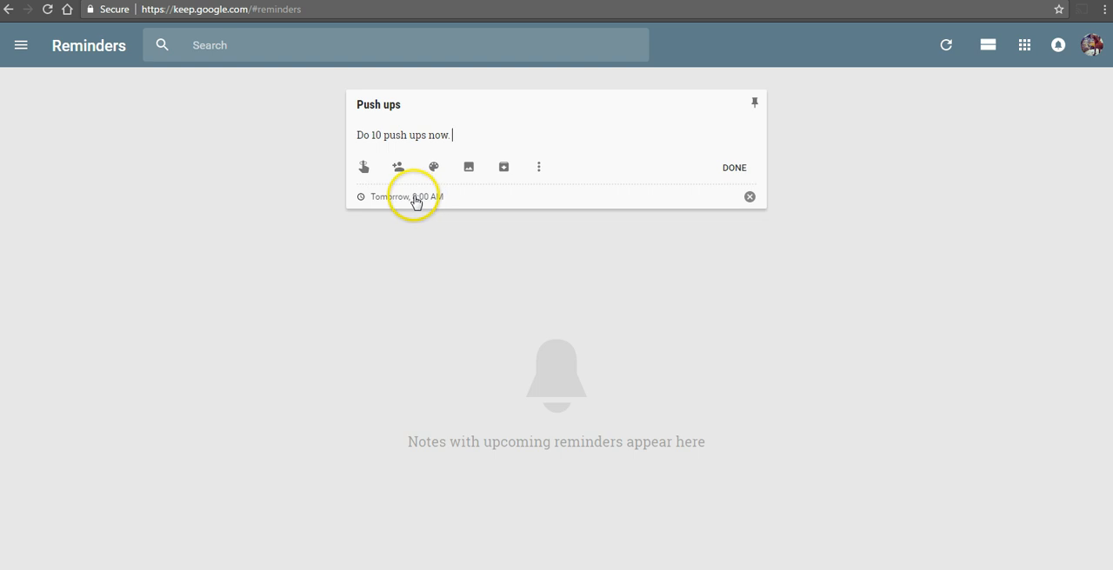
Step: Set the Push ups reminder to 4:30 AM on Jan 7, 2017, repeating daily, and save
click(400, 196)
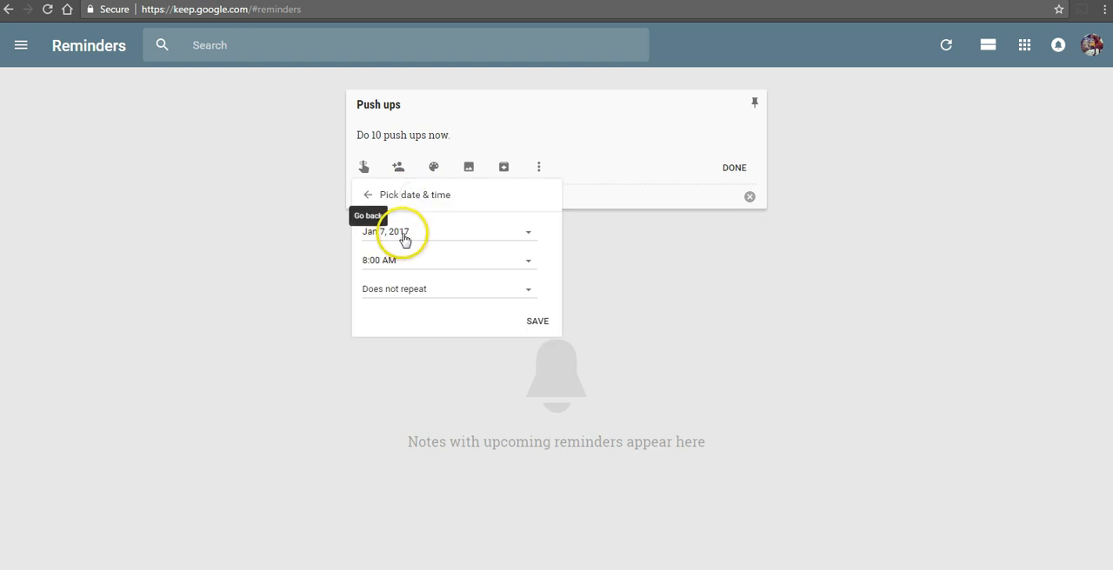
mouse_move(379, 266)
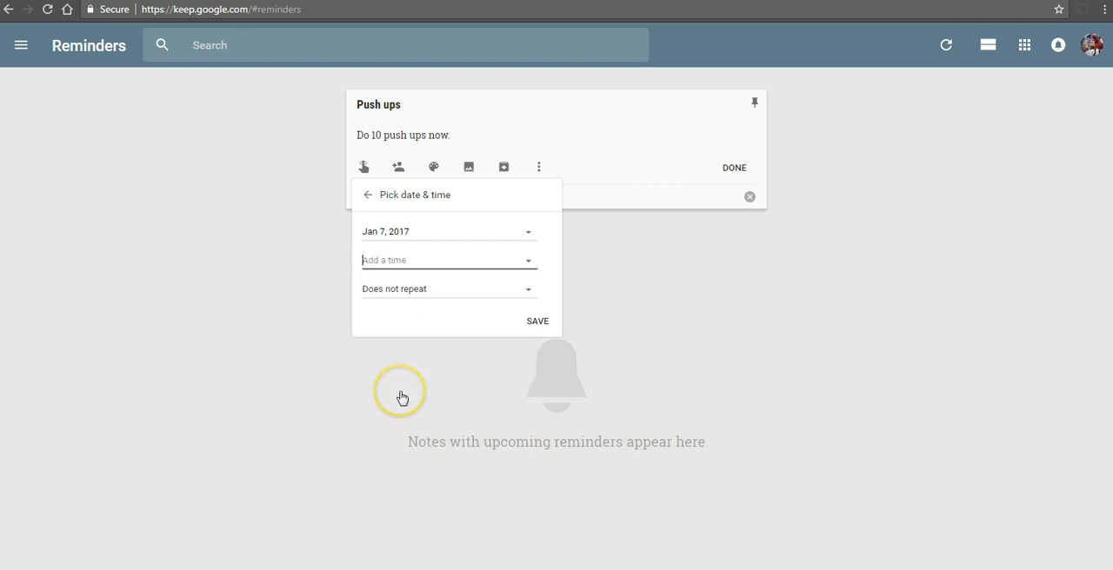
mouse_move(403, 397)
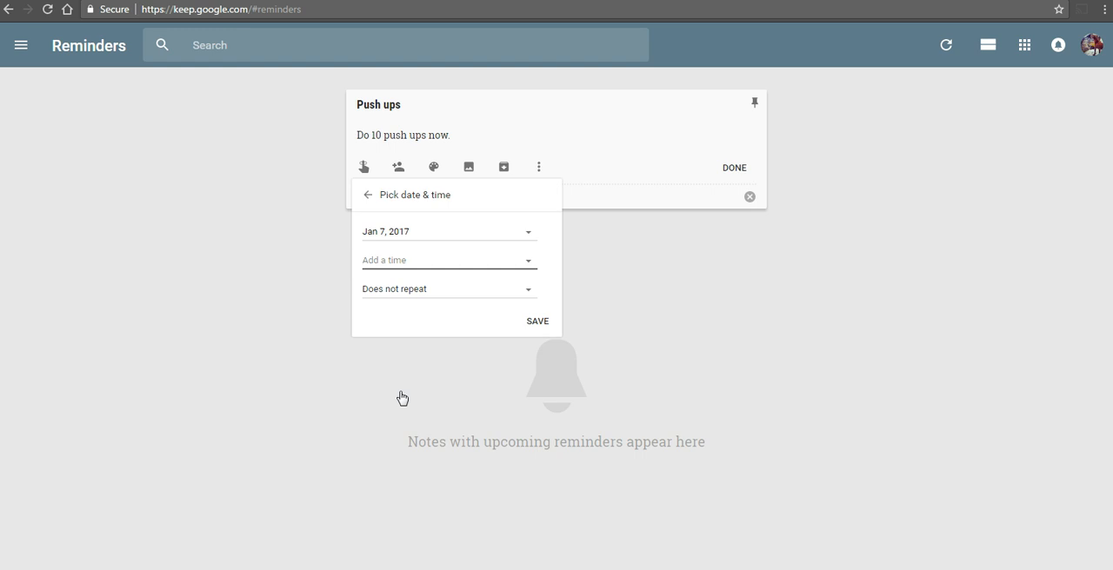
text(4)
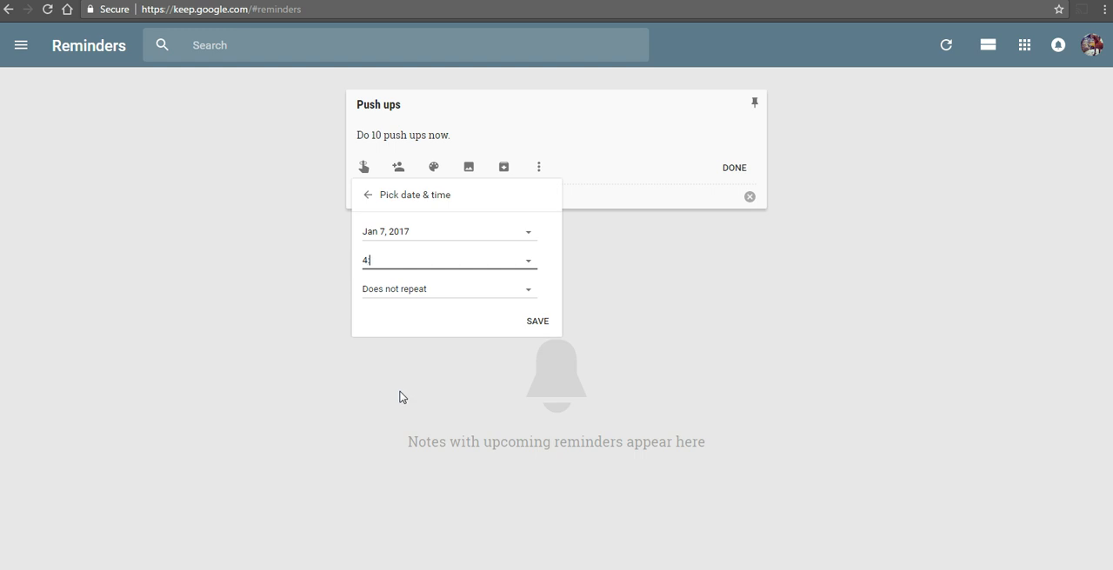
text(:30 AM)
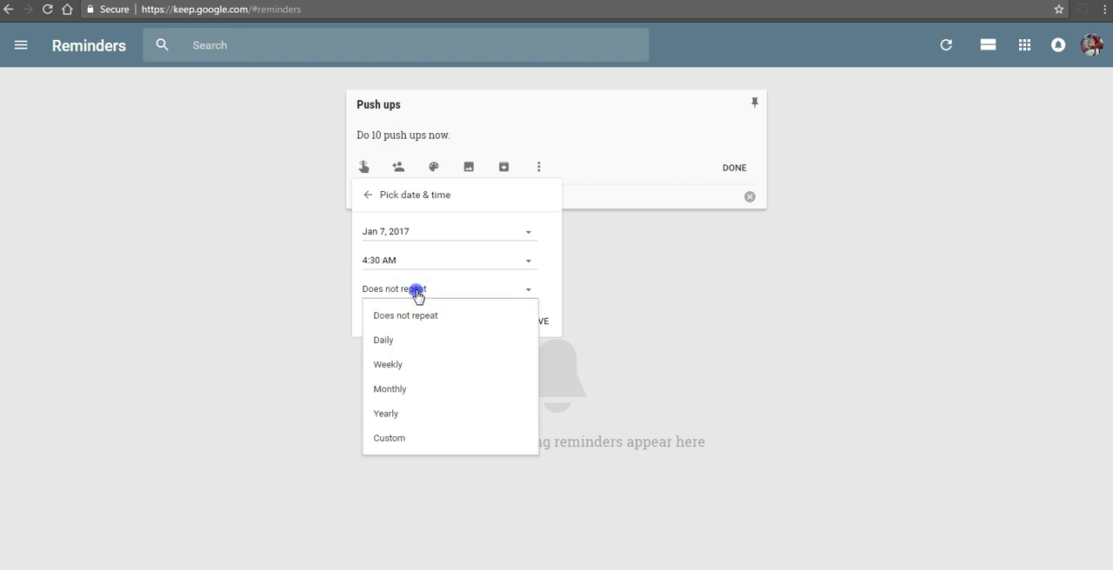
mouse_move(400, 340)
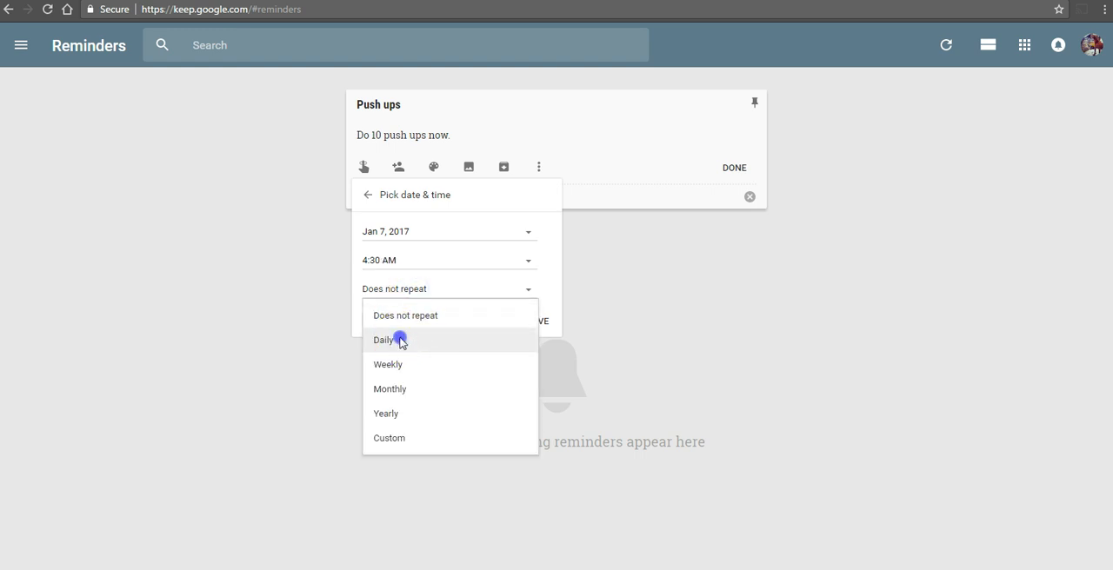
click(384, 339)
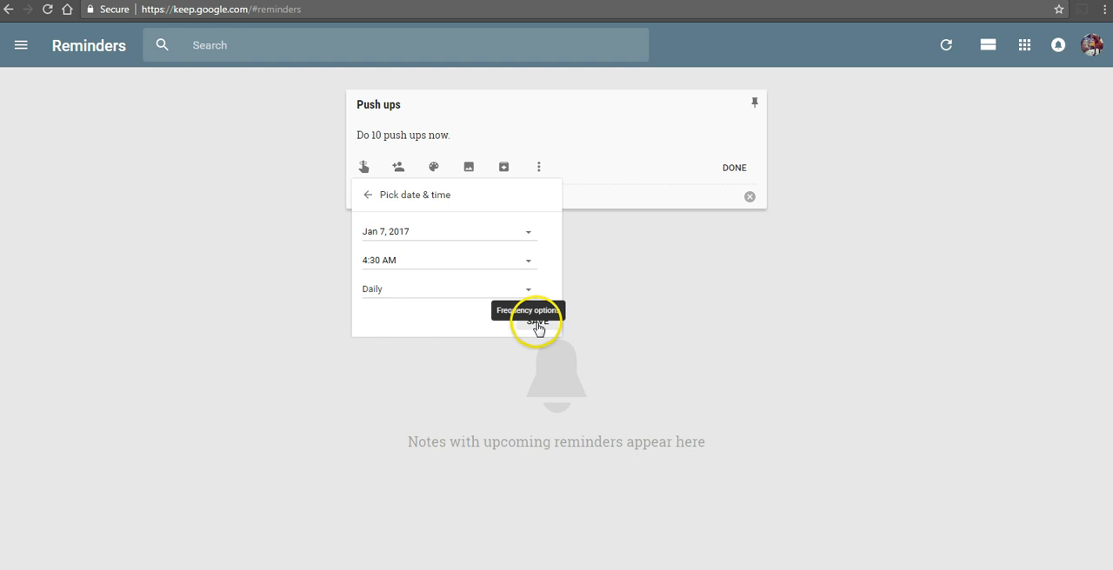
click(538, 322)
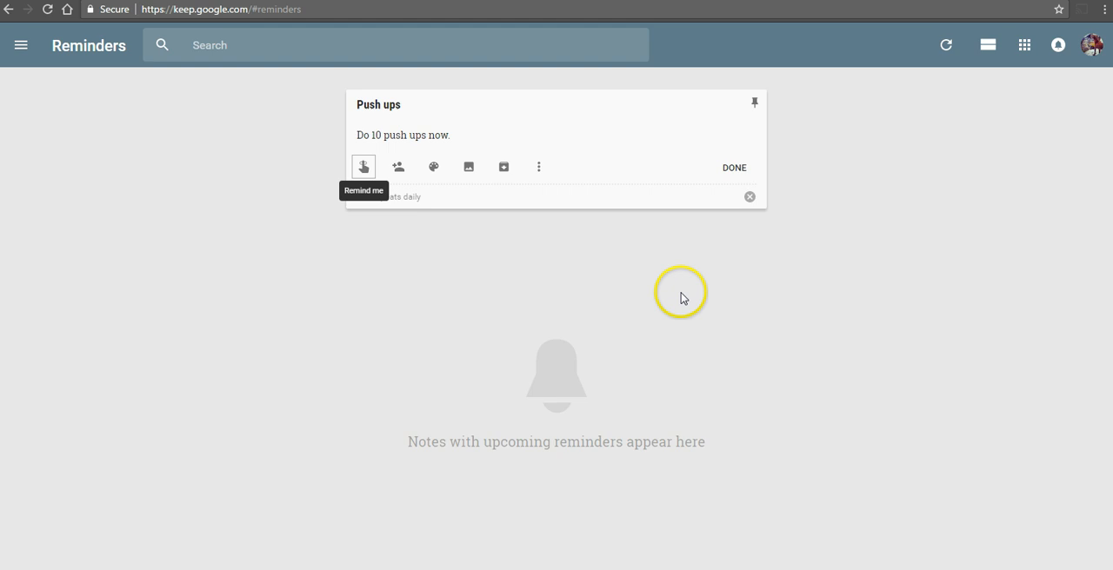
Step: Close the first note and draft a second 'Push ups' note reading 'Do ten push ups now!'
click(733, 167)
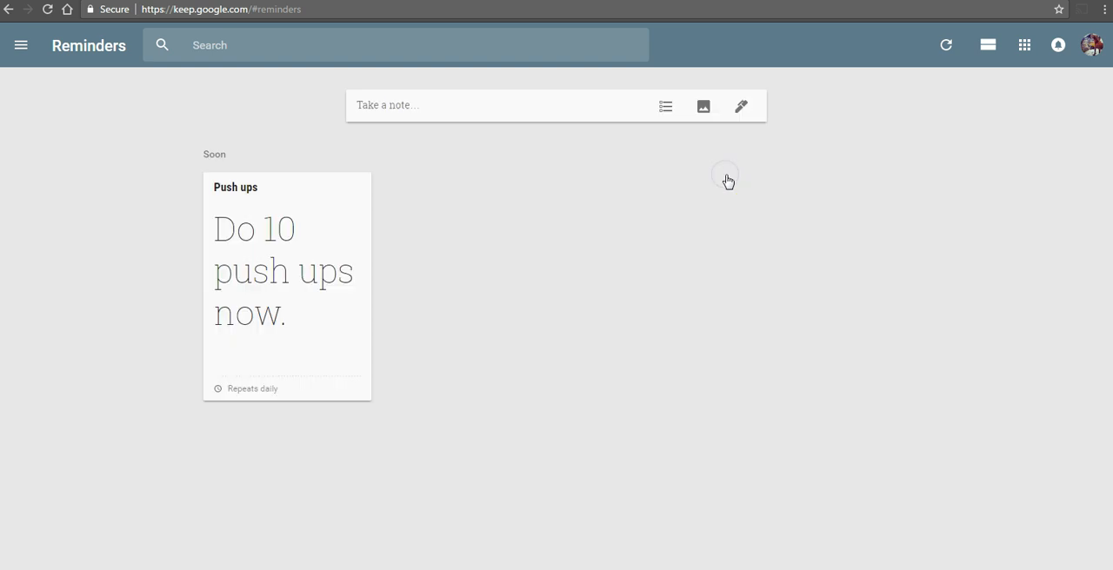
mouse_move(495, 146)
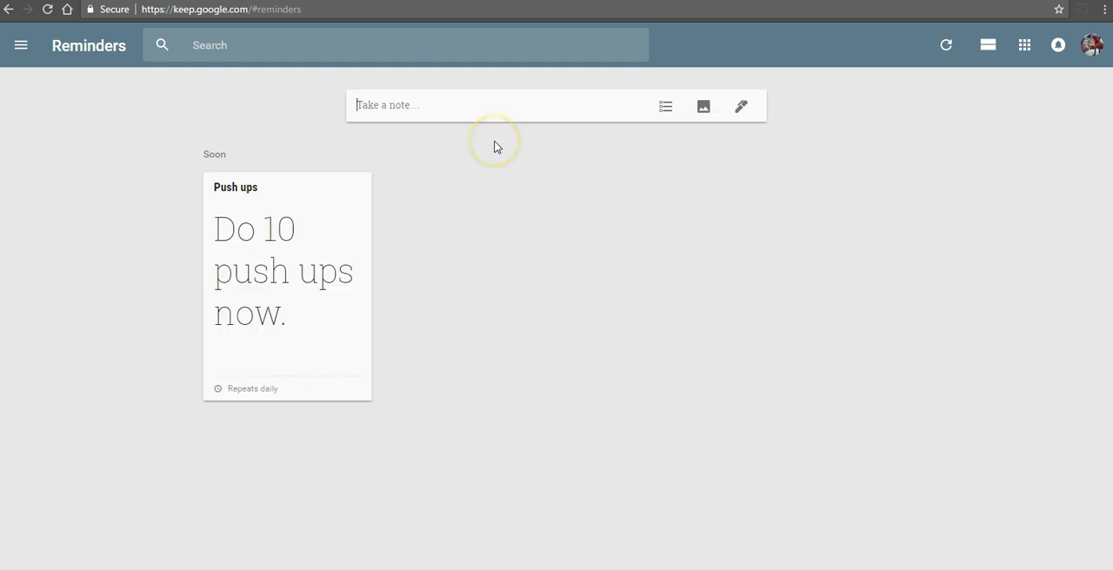
mouse_move(461, 121)
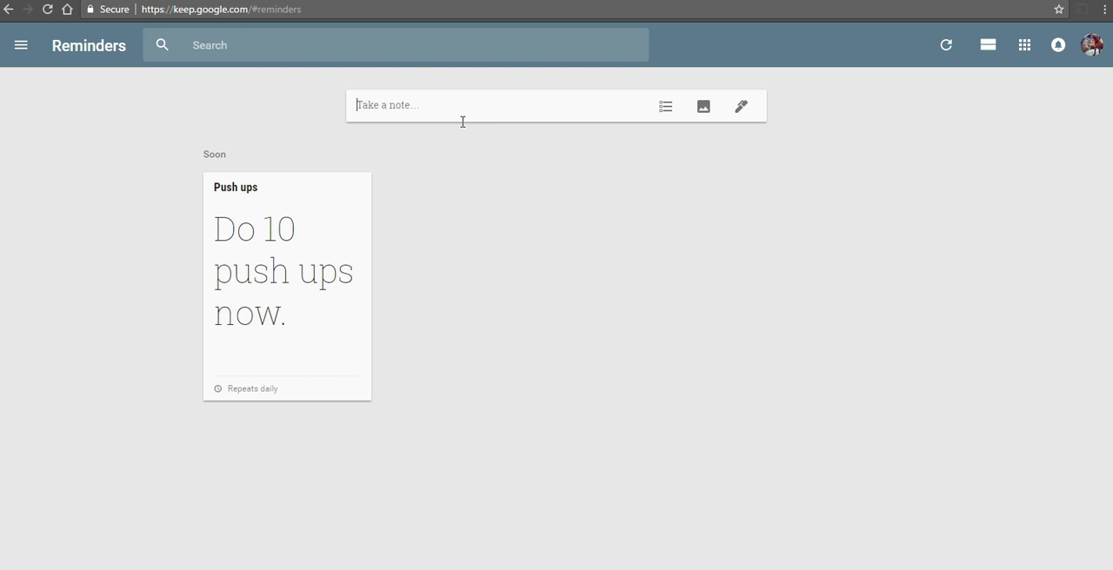
text(Push)
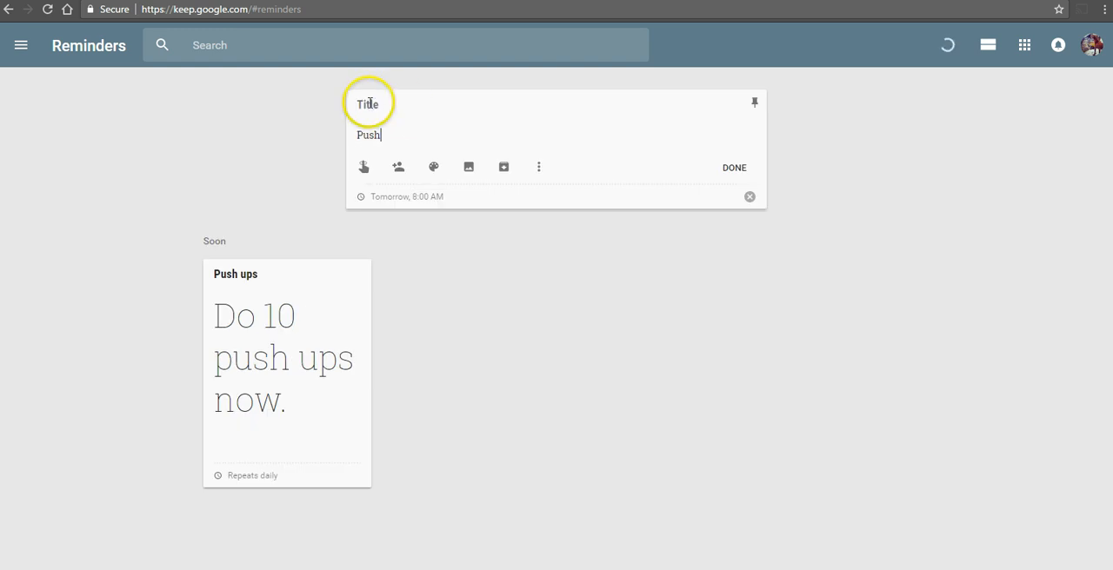
text(Push ups)
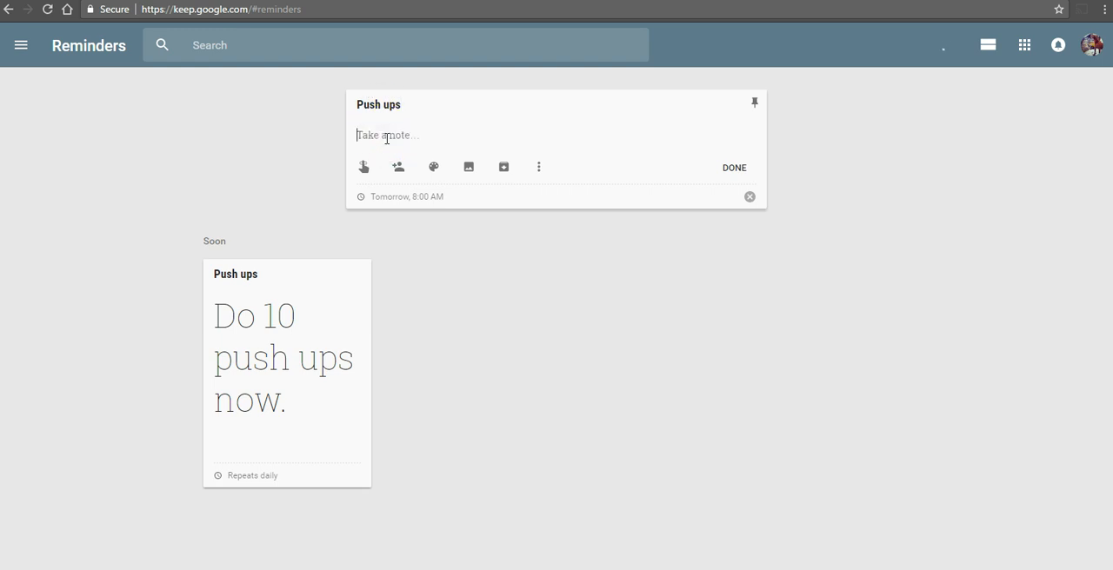
text(Do ten)
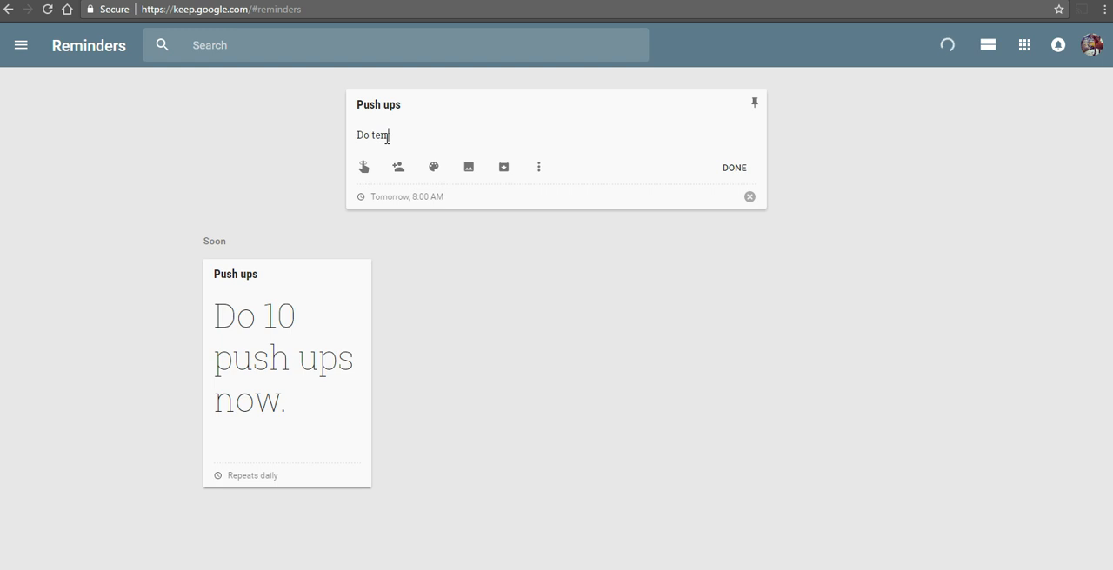
text(push)
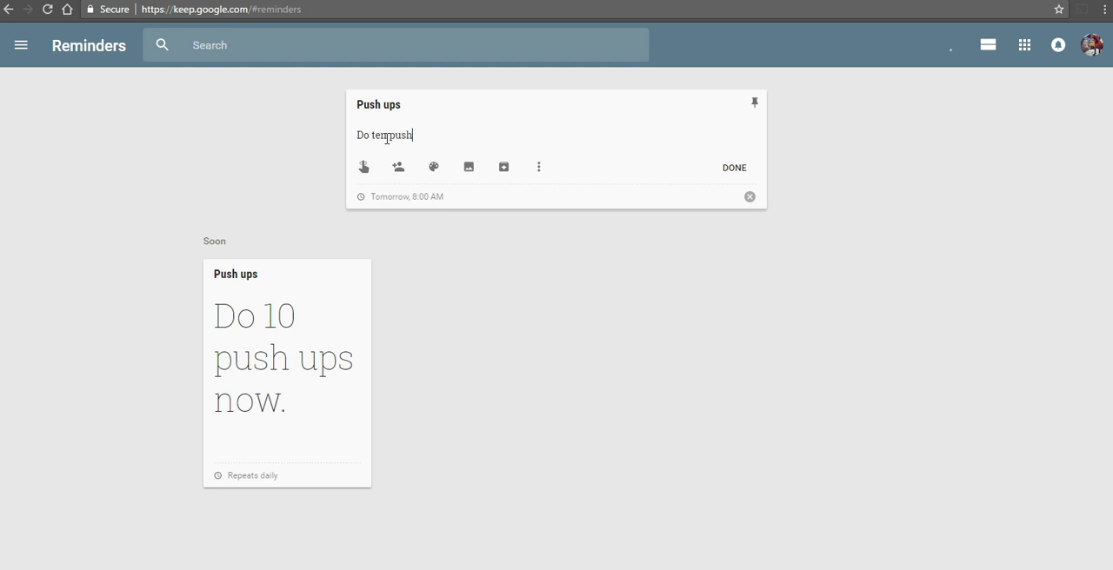
text(ups now!)
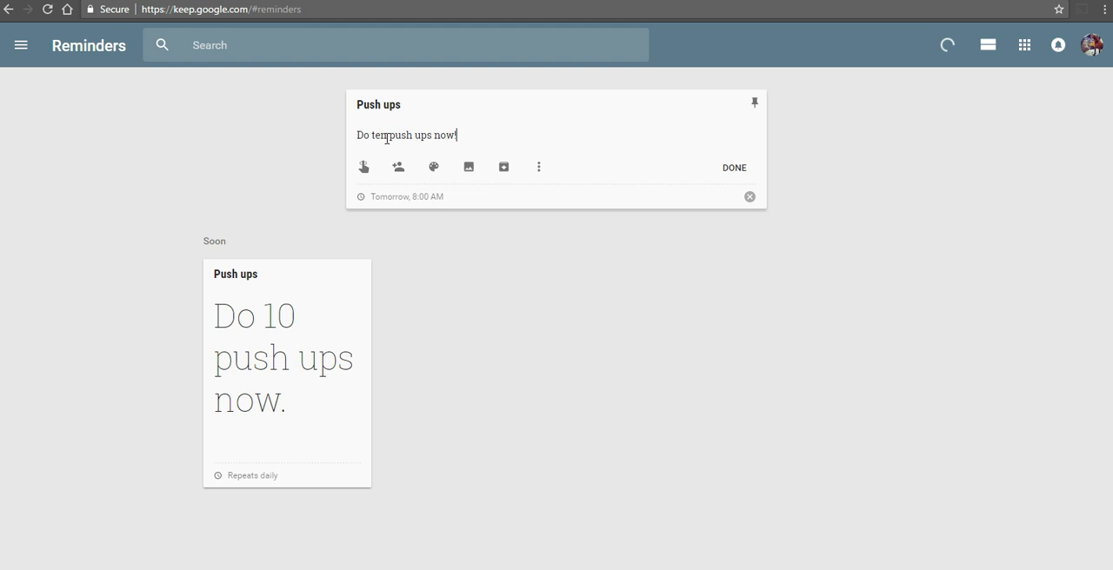
click(398, 196)
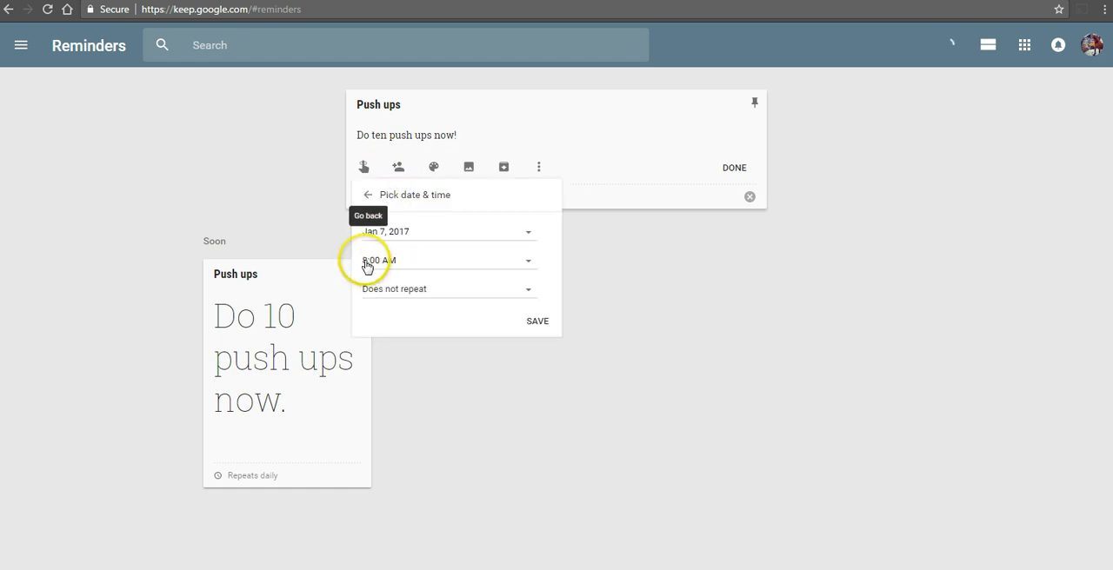
Step: Save the second note's reminder as 8:00 PM daily starting Jan 7, 2017
click(448, 260)
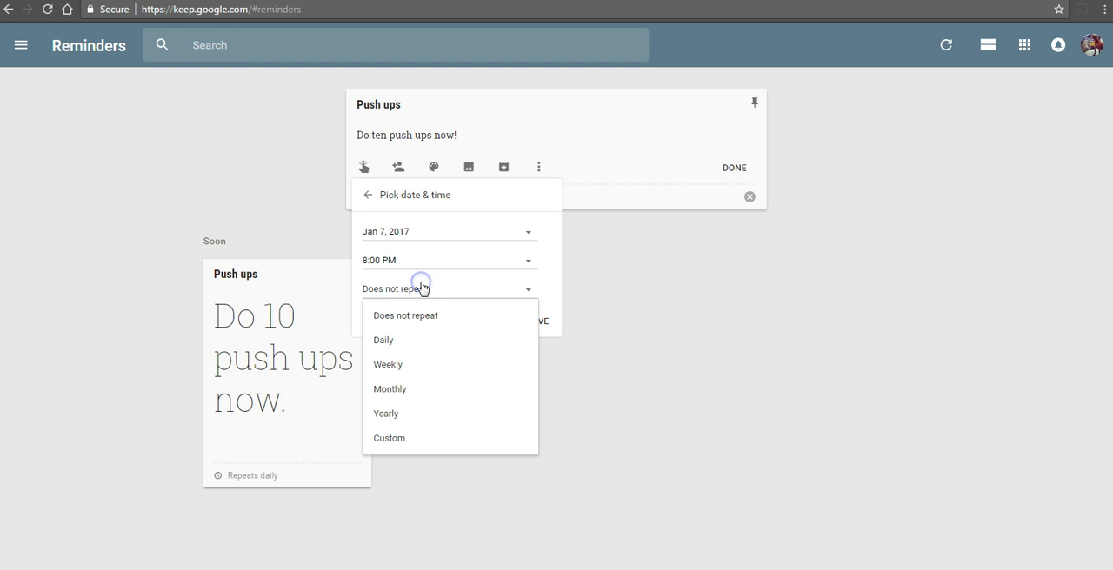
click(383, 340)
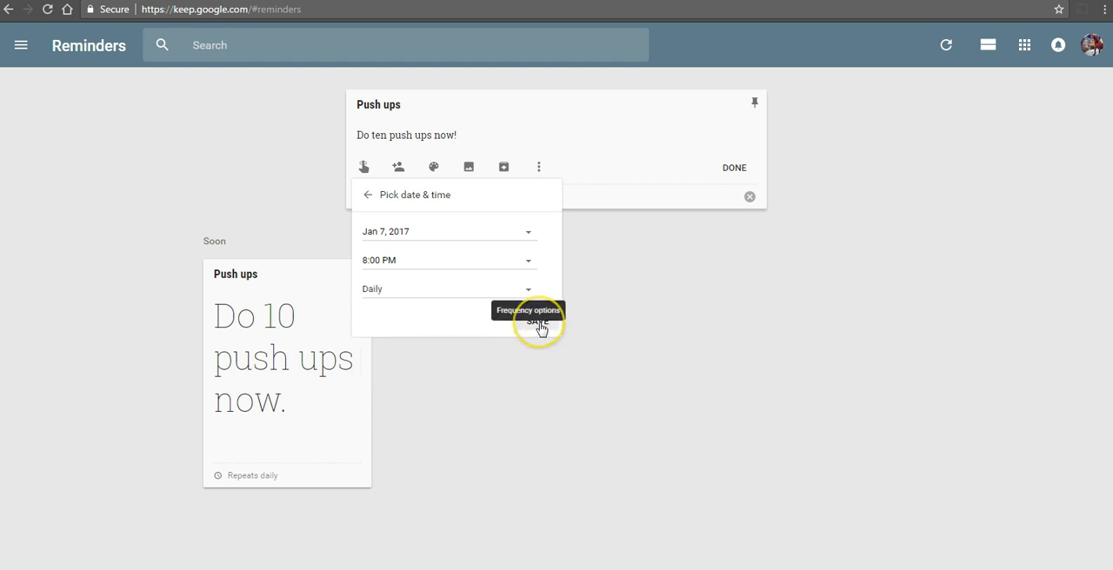
click(537, 323)
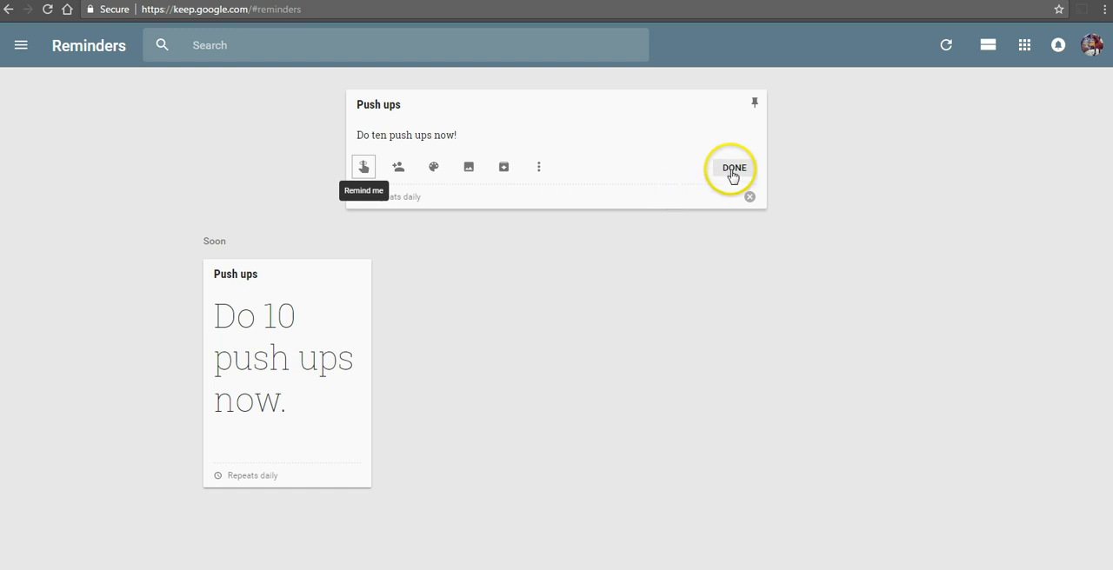
Step: Close the note, then add collaborator 'isla@' to the 'Do ten push ups now!' note
click(732, 167)
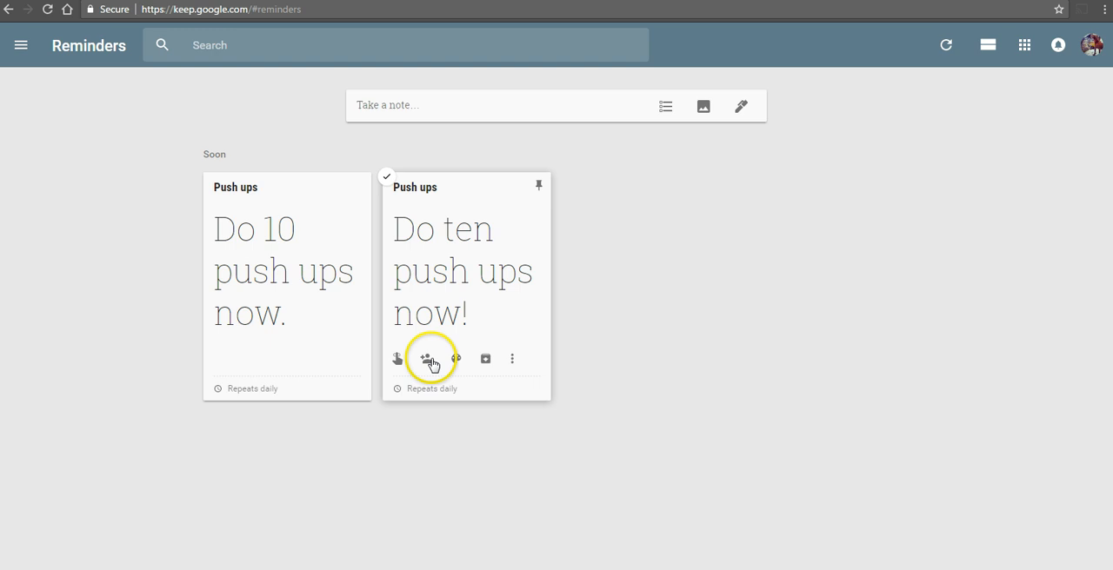
mouse_move(426, 358)
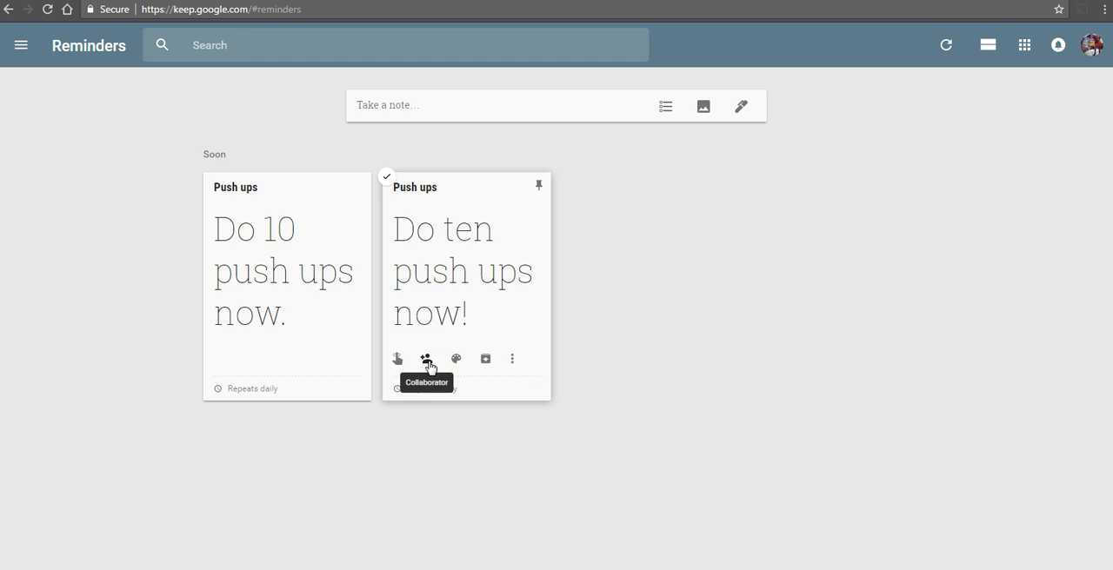
click(427, 358)
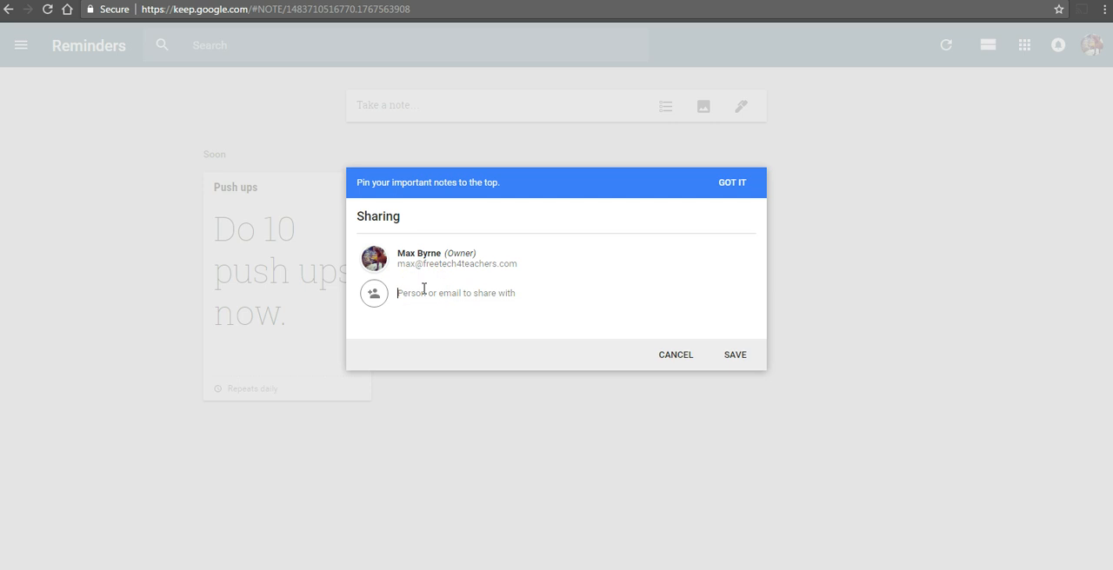
text(is)
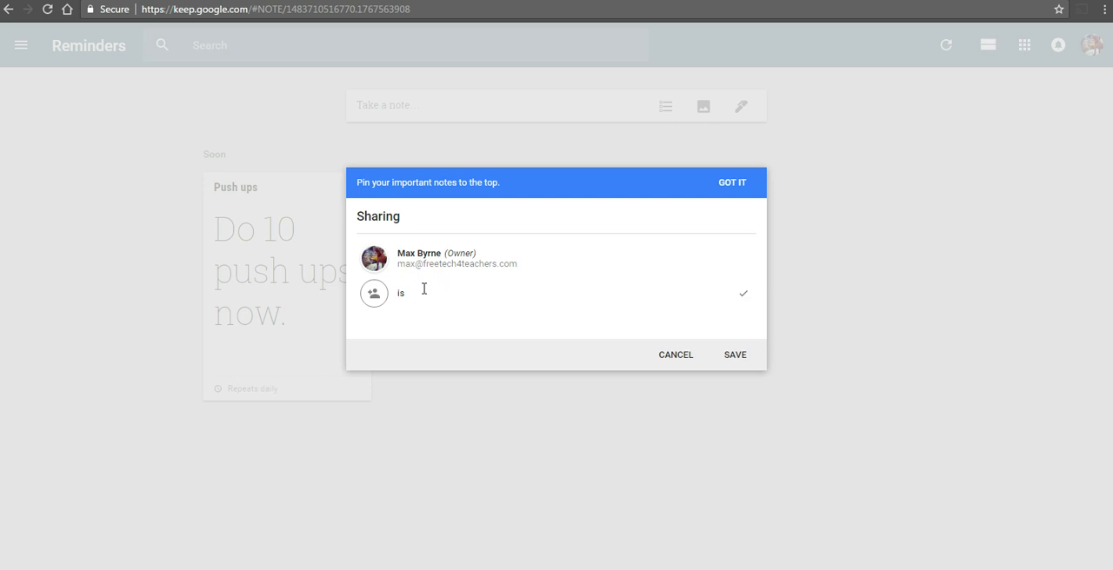
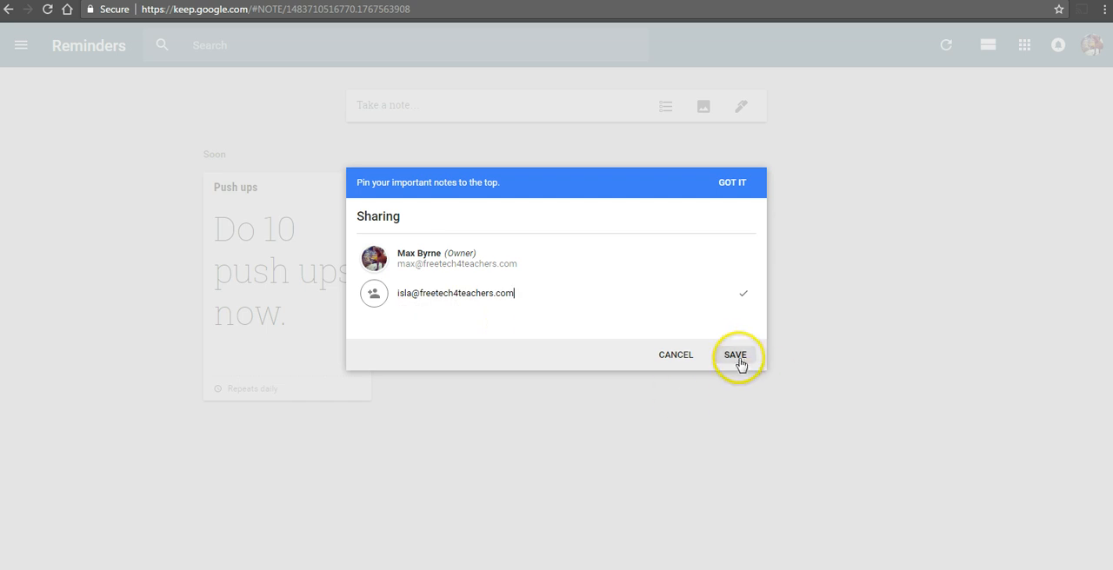
click(735, 354)
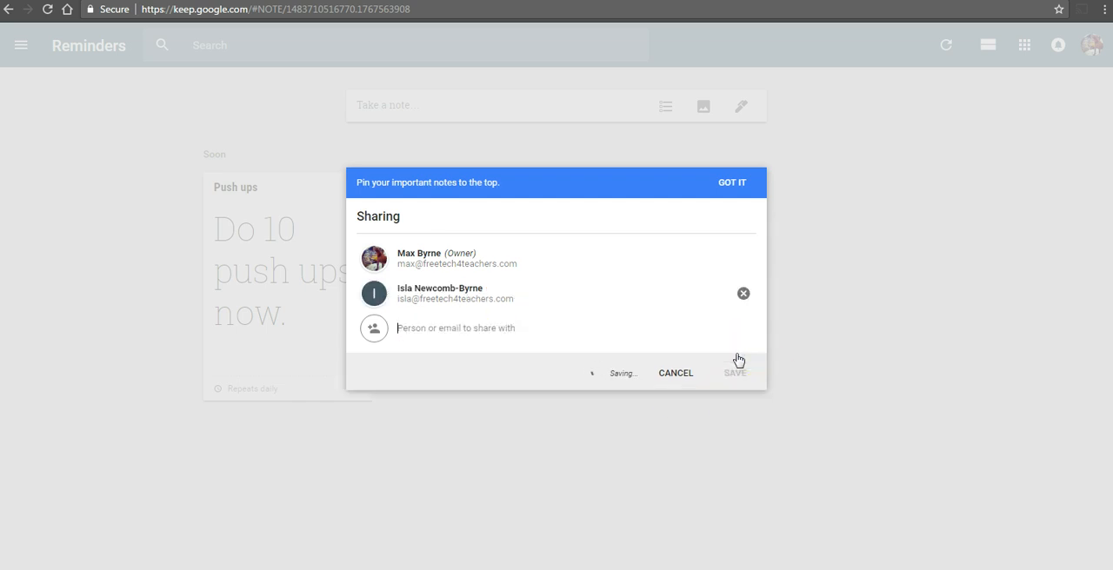
click(735, 372)
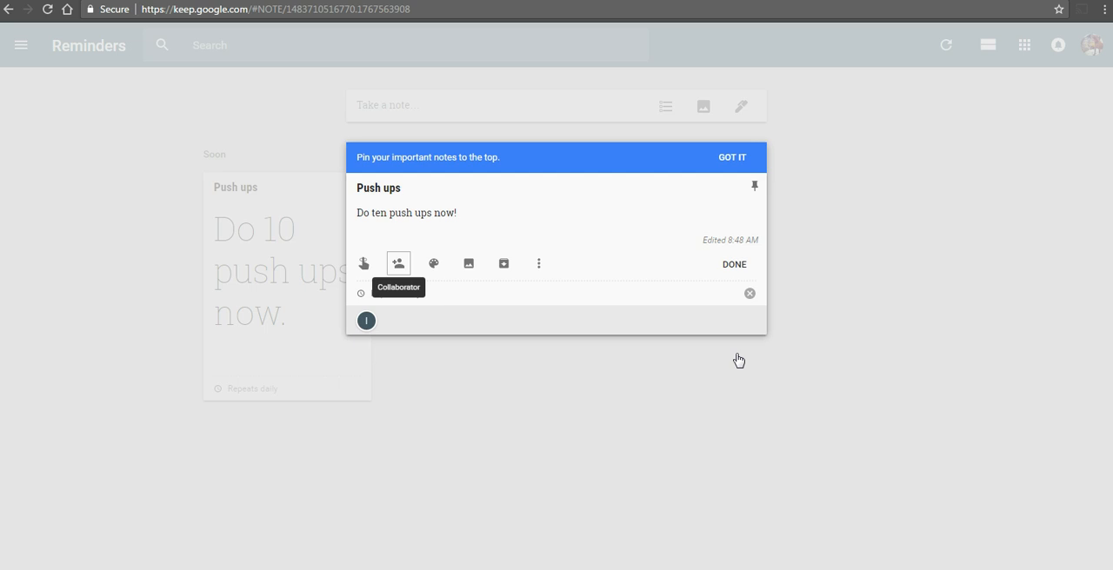
mouse_move(939, 243)
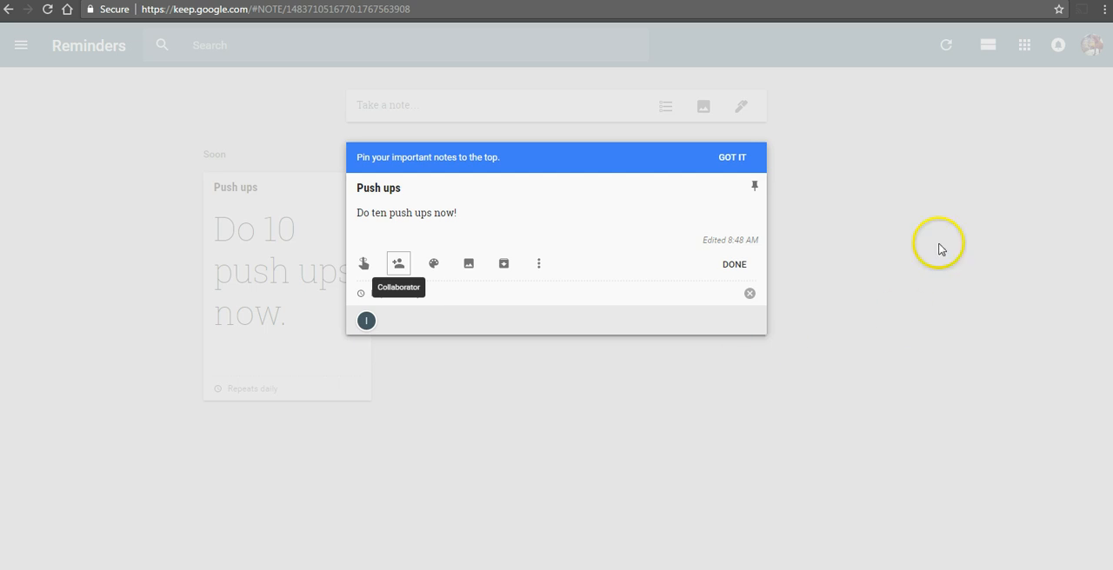
Step: Dismiss the tip, close the shared note, and draft 'Daily reading' reading 'Three pages of fiction book.'
click(732, 157)
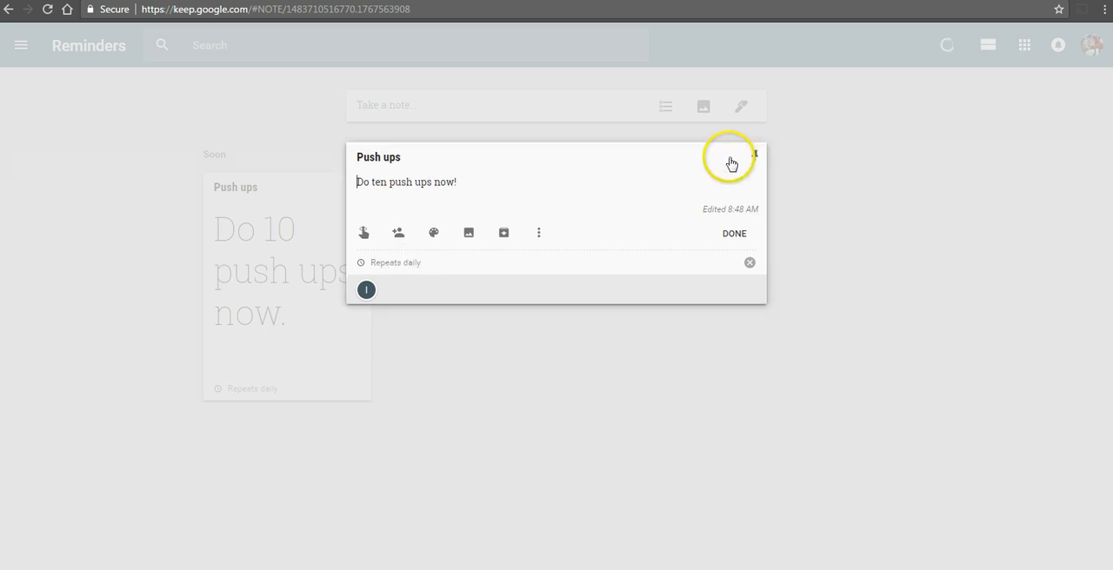
click(734, 233)
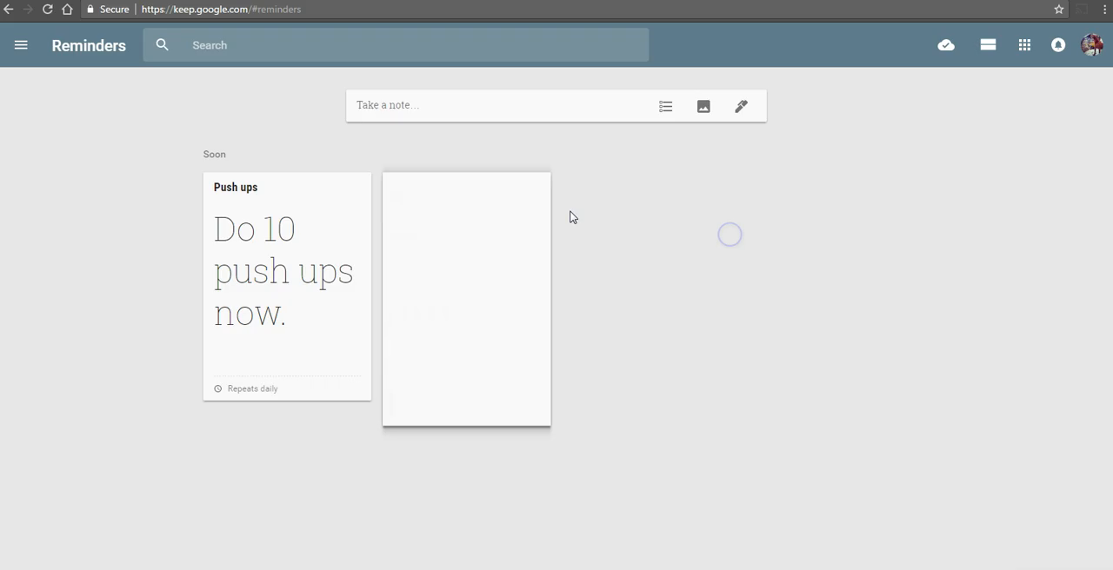
click(495, 105)
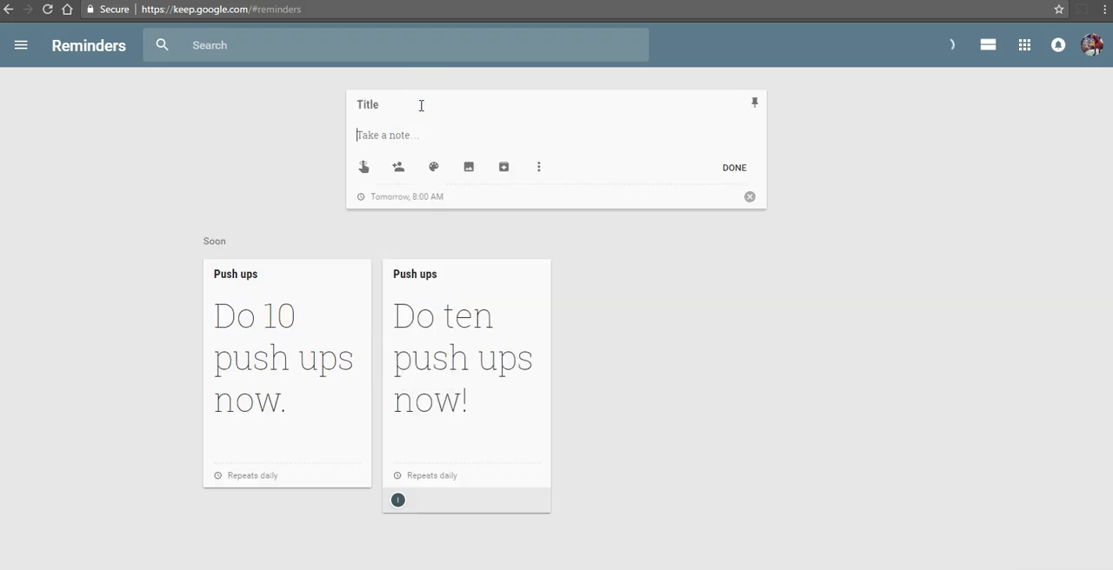
text(Daily)
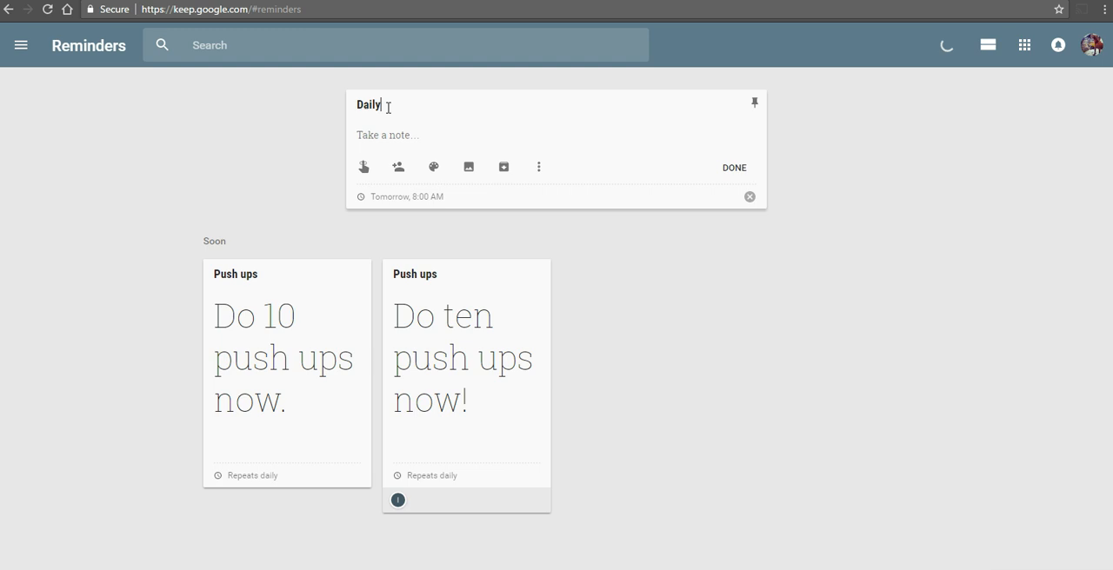
text(reading)
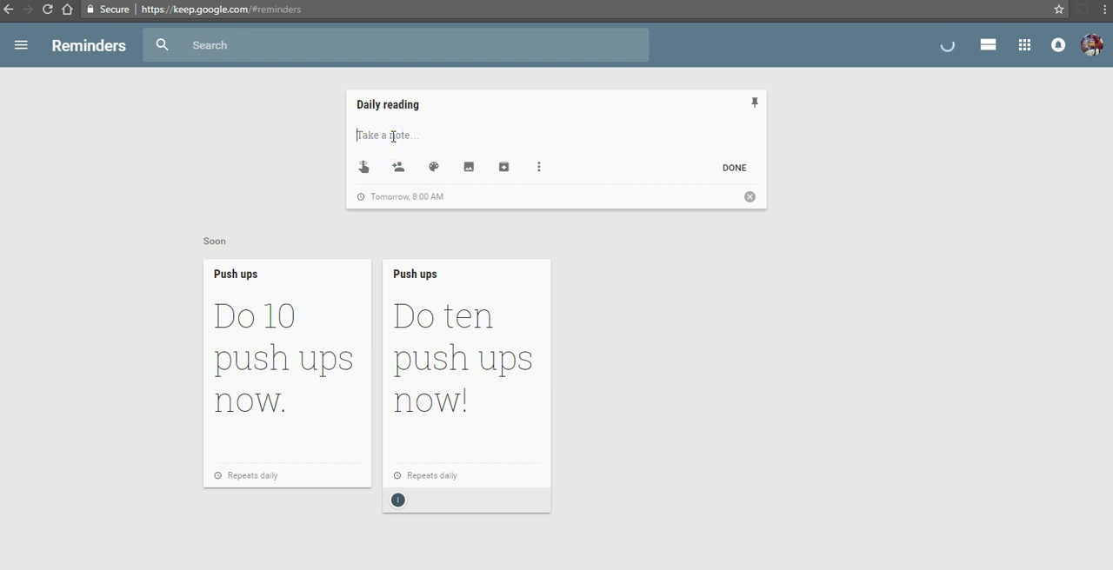
text(Three pages of da)
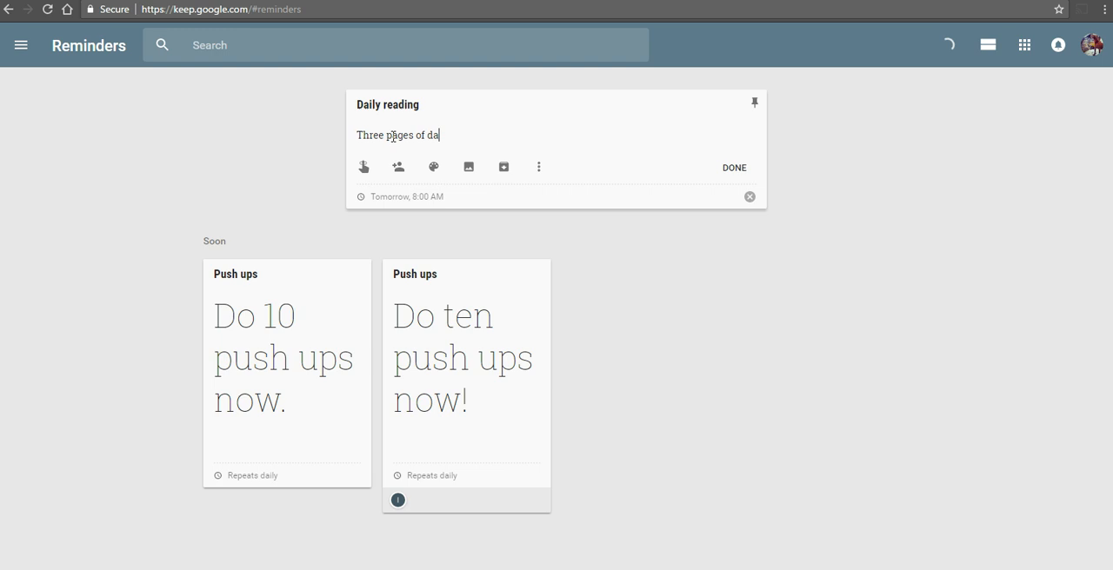
text(fiction book.)
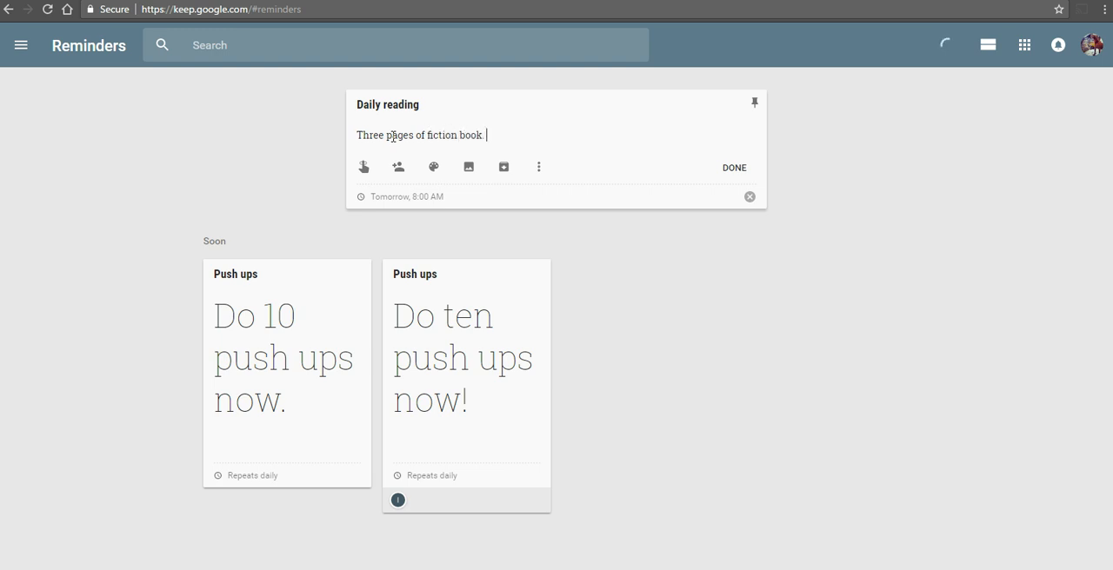
click(363, 166)
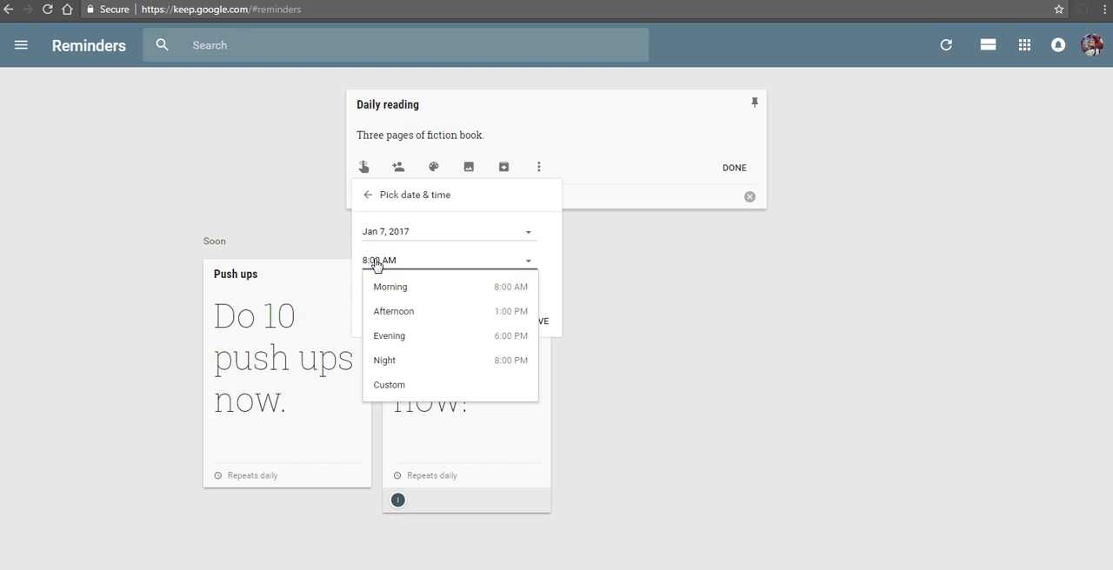
Step: Set the Daily reading reminder to Afternoon (1:00 PM) with Daily repeat
click(392, 310)
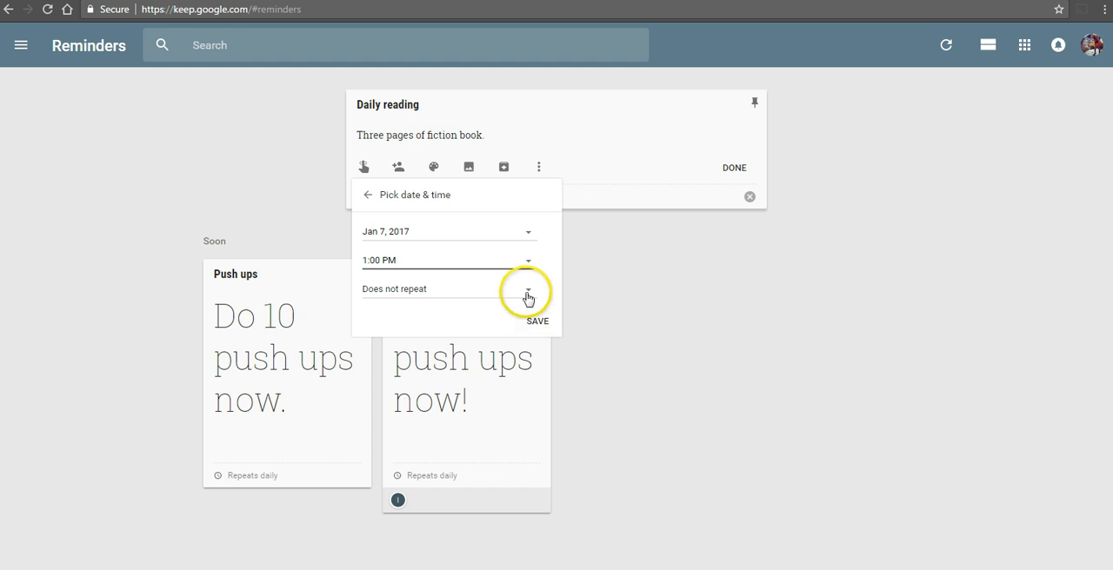
click(528, 289)
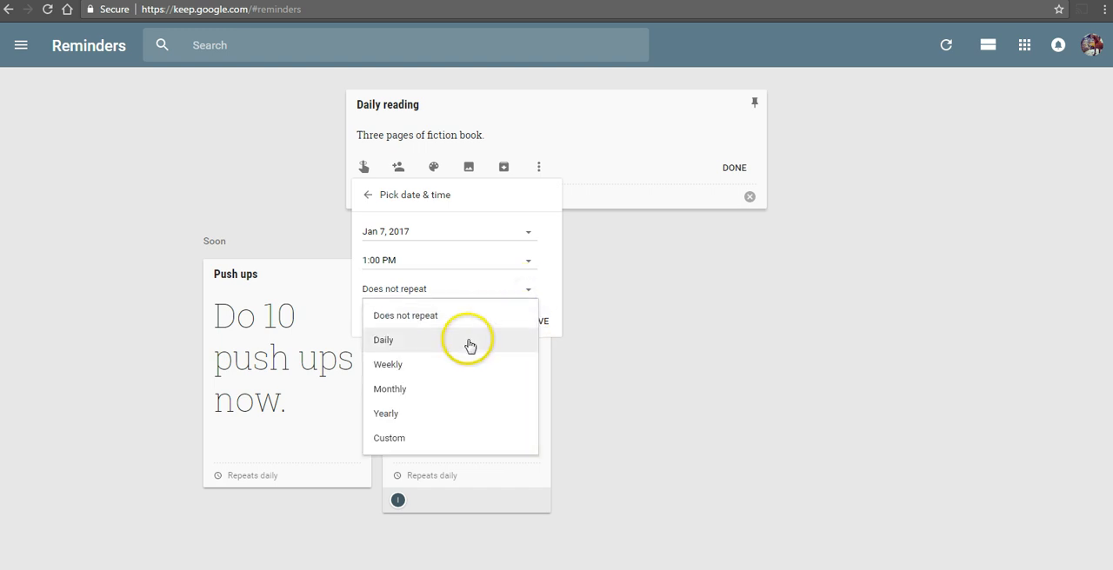
click(382, 340)
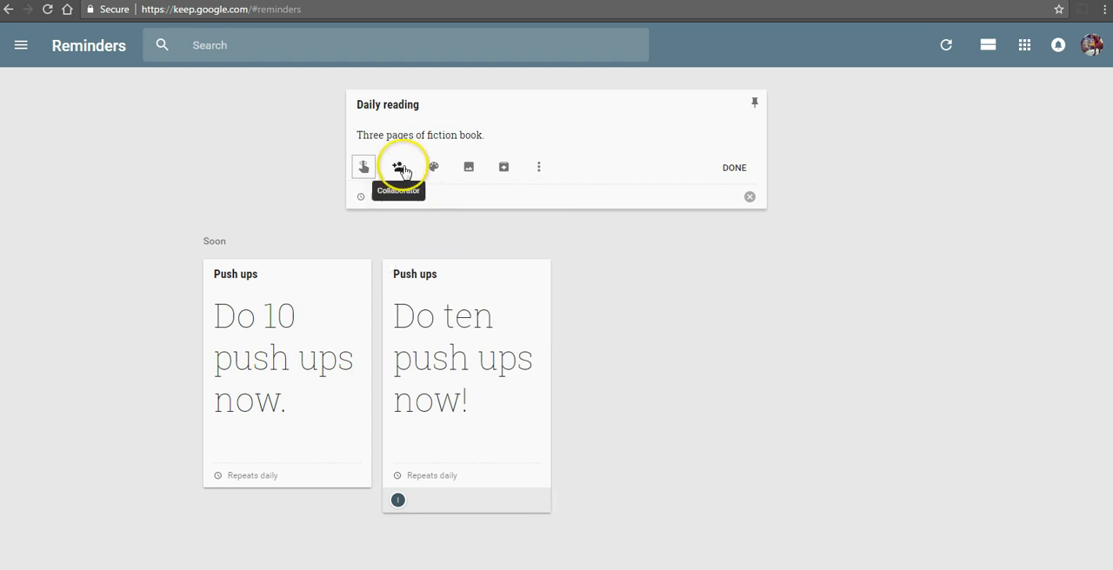
Step: Share Daily reading with the suggested 'ric' collaborator, save, and close the note
click(398, 167)
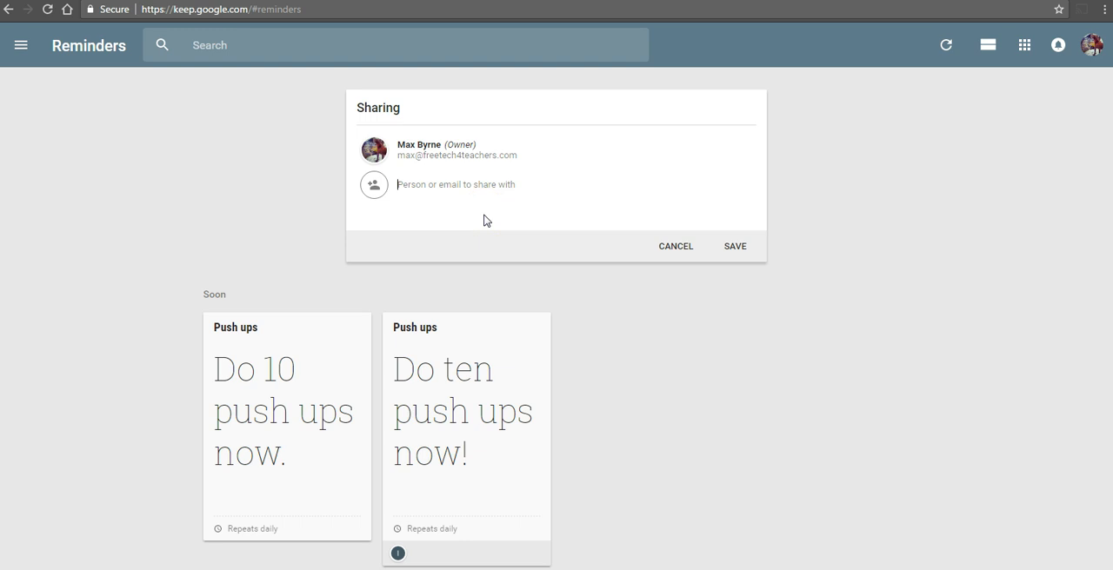
text(ric)
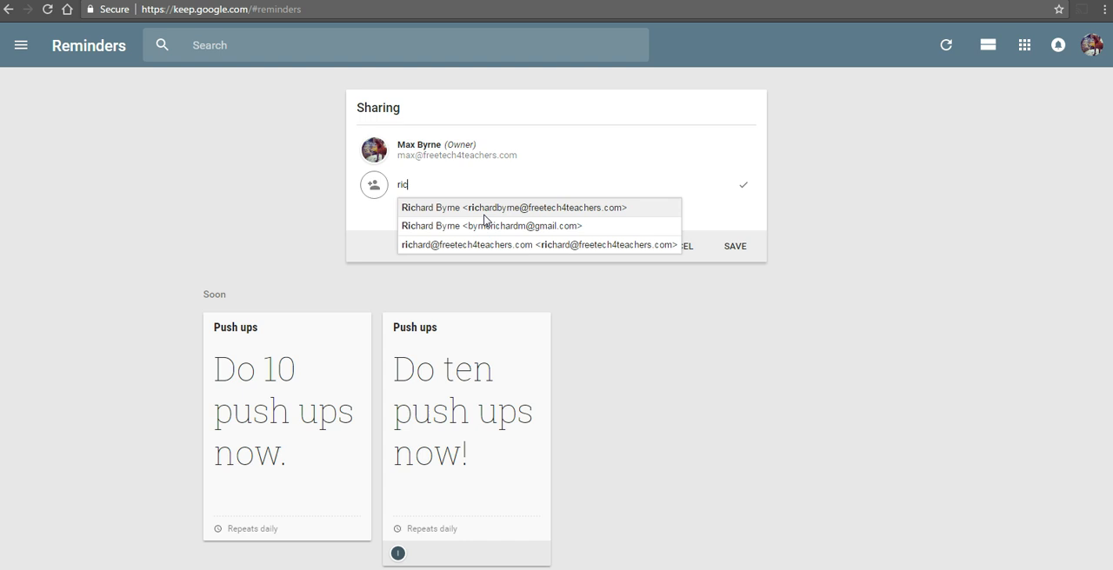
click(511, 207)
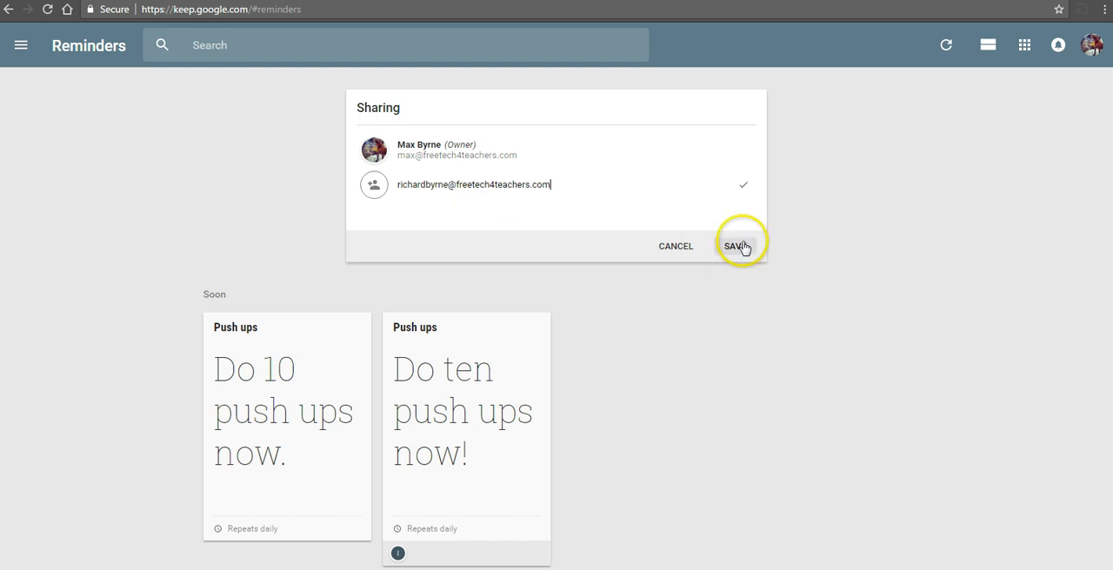
click(734, 245)
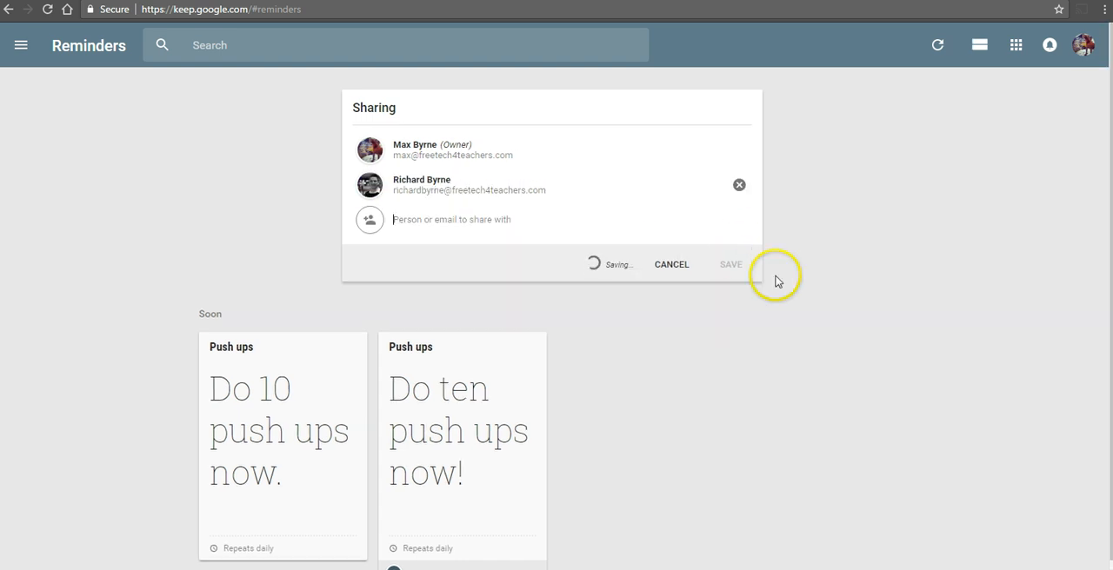
click(730, 264)
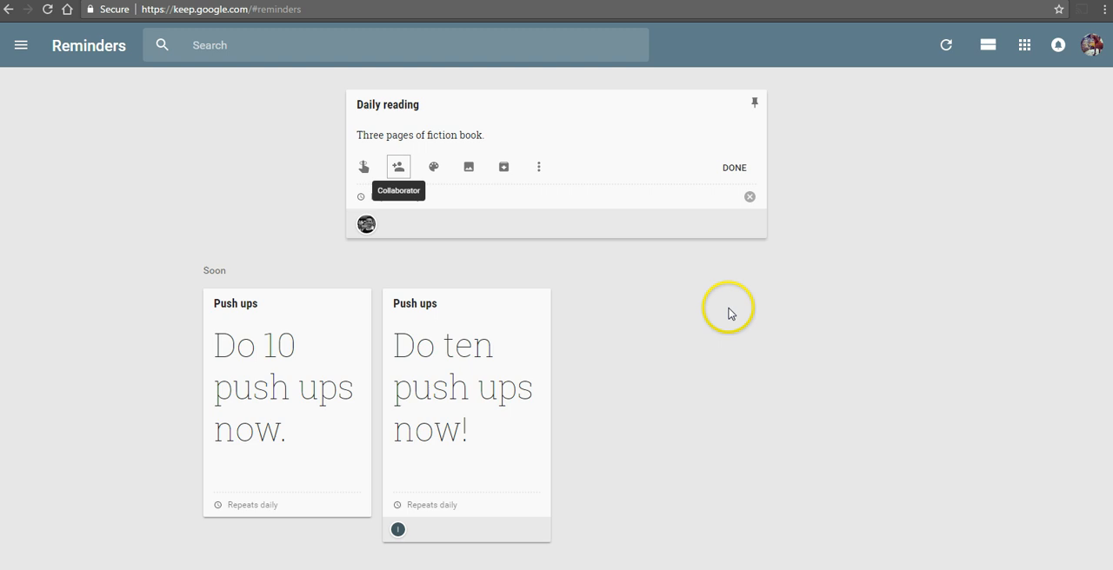
click(733, 167)
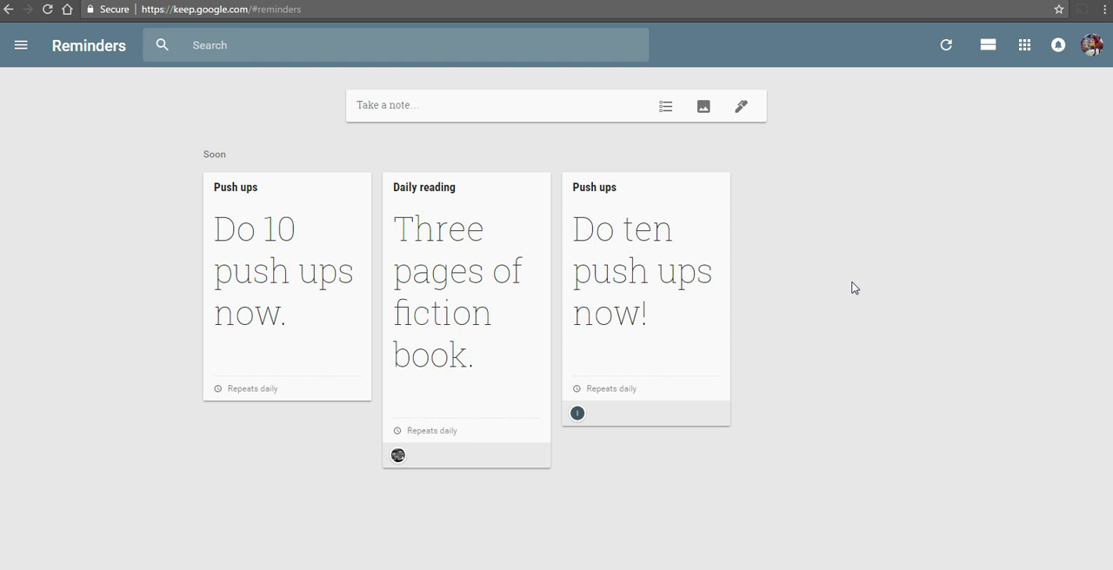
click(391, 104)
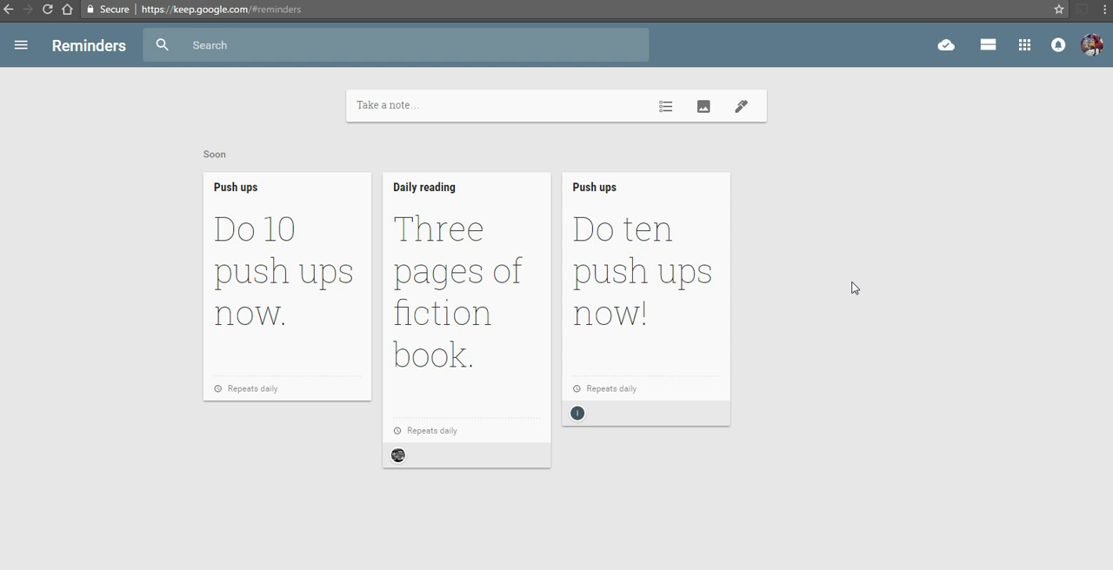
click(496, 105)
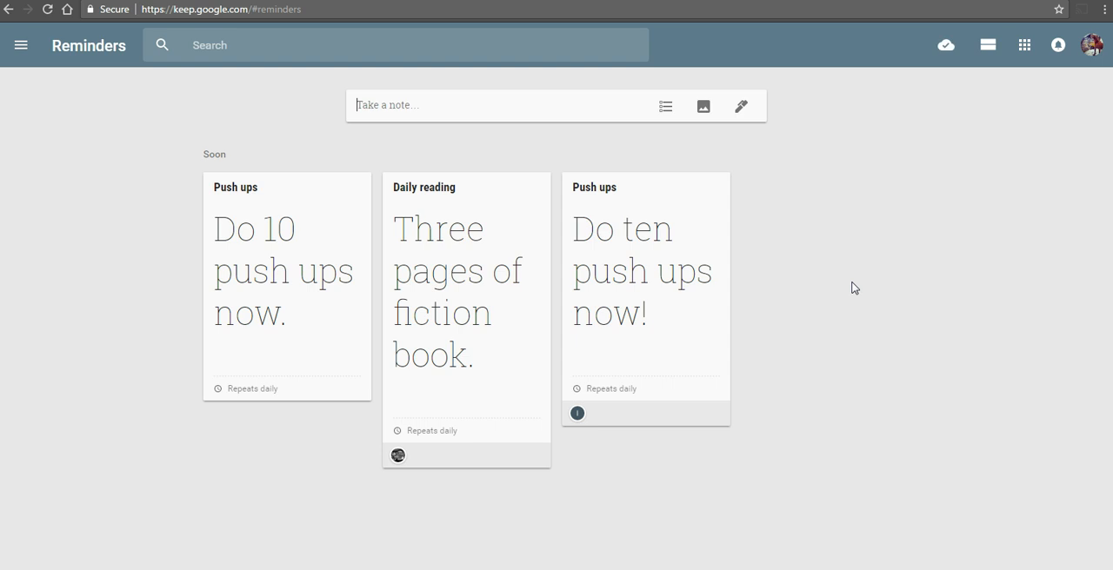